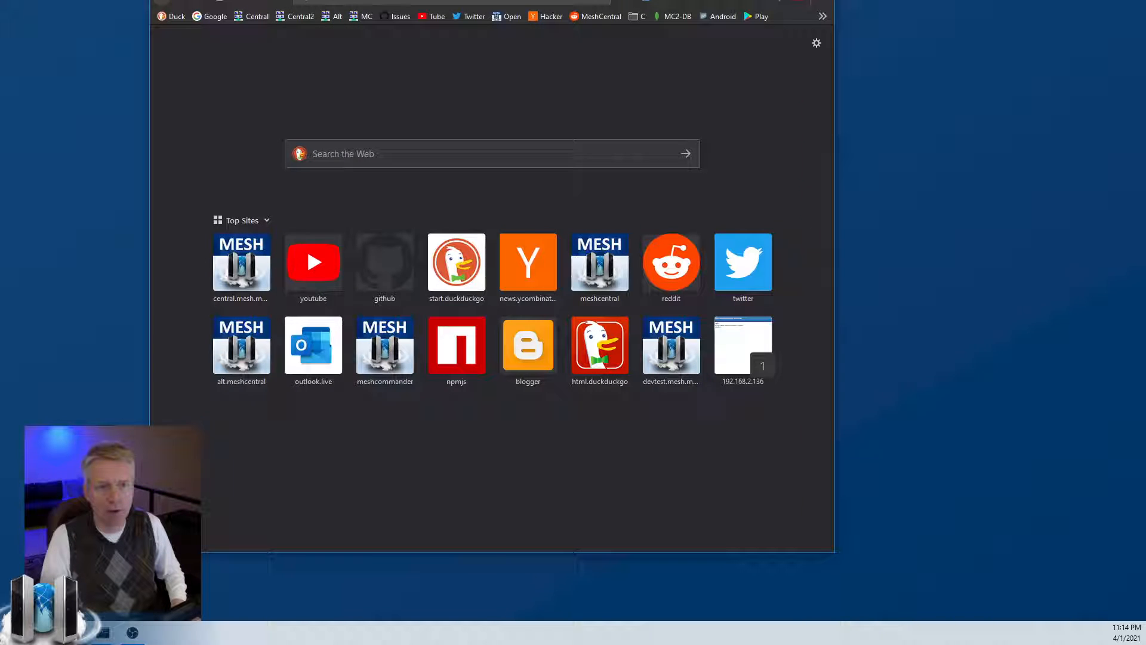
# Step: Search for nodejs from the new tab's search box
pyautogui.click(491, 153)
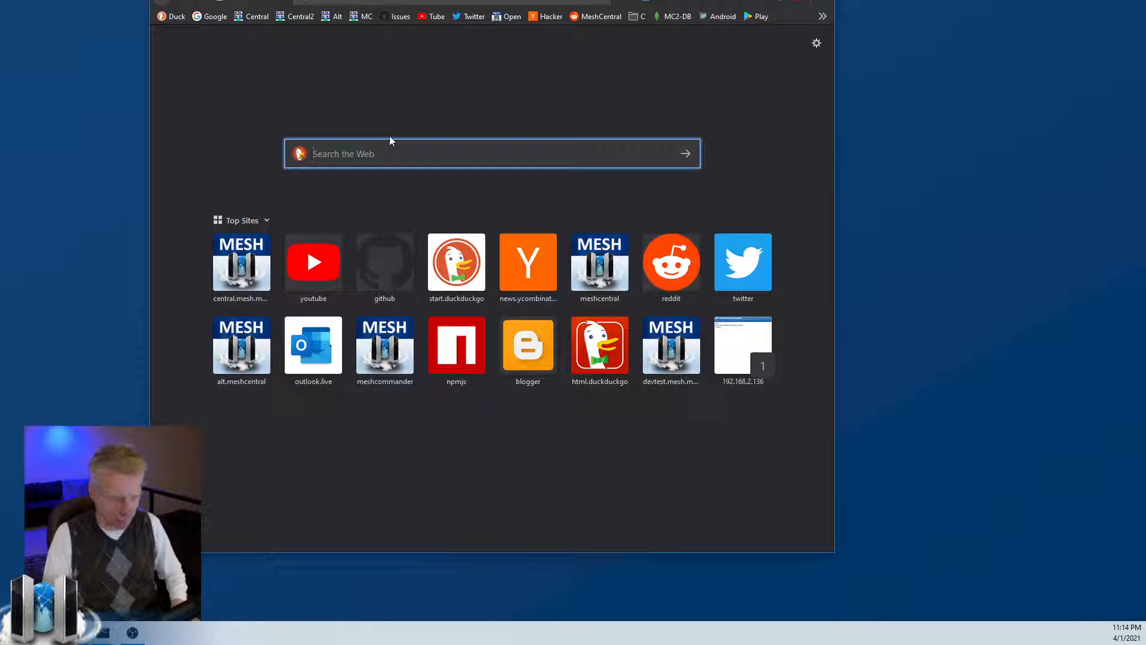
pyautogui.write('nodejs')
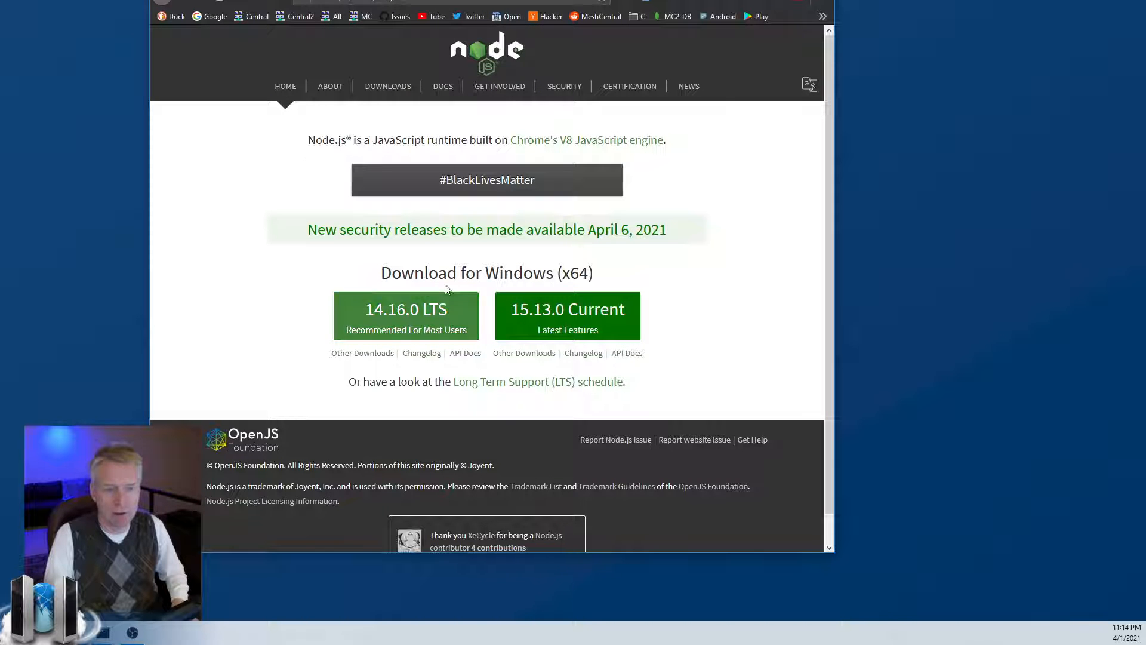
pyautogui.moveTo(520, 336)
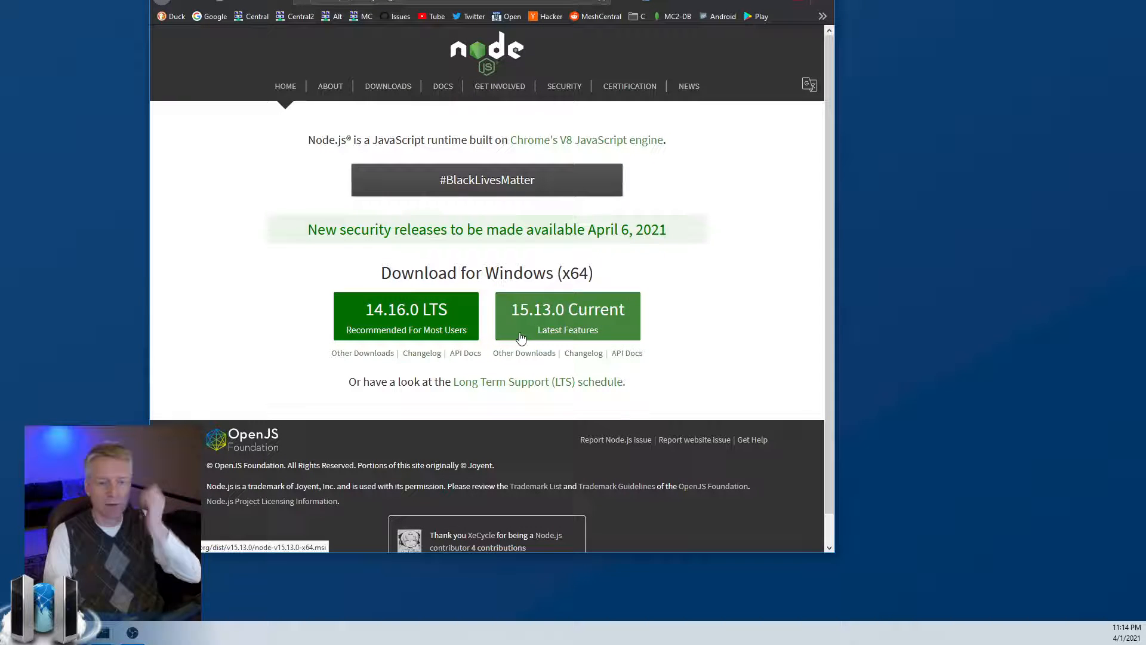
pyautogui.moveTo(379, 326)
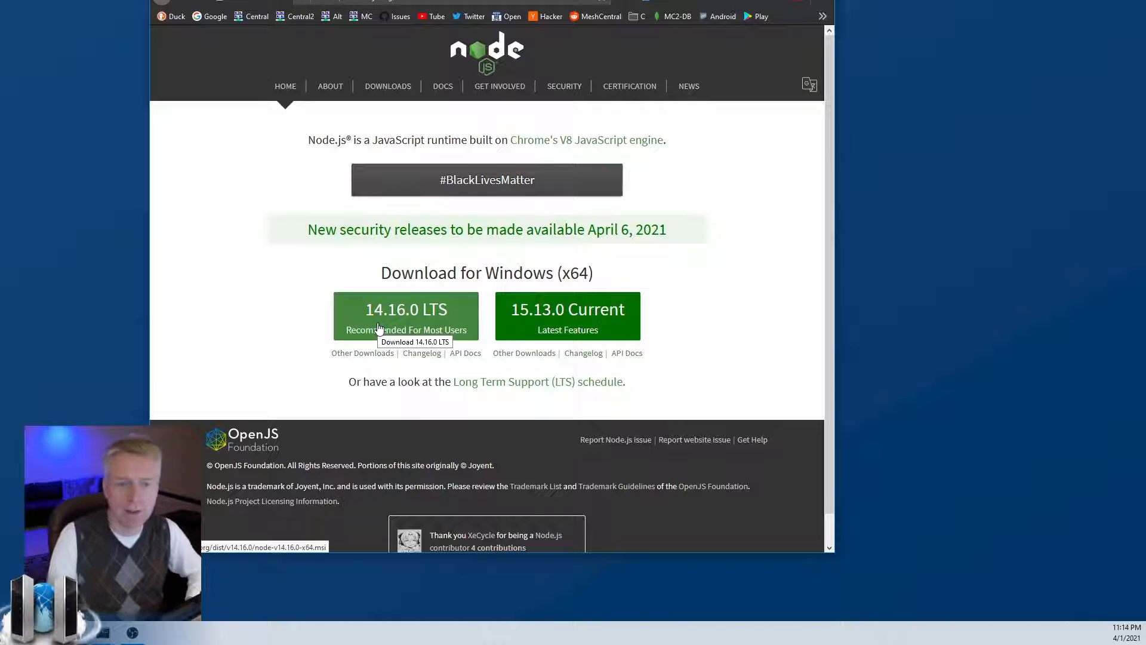
pyautogui.moveTo(512, 310)
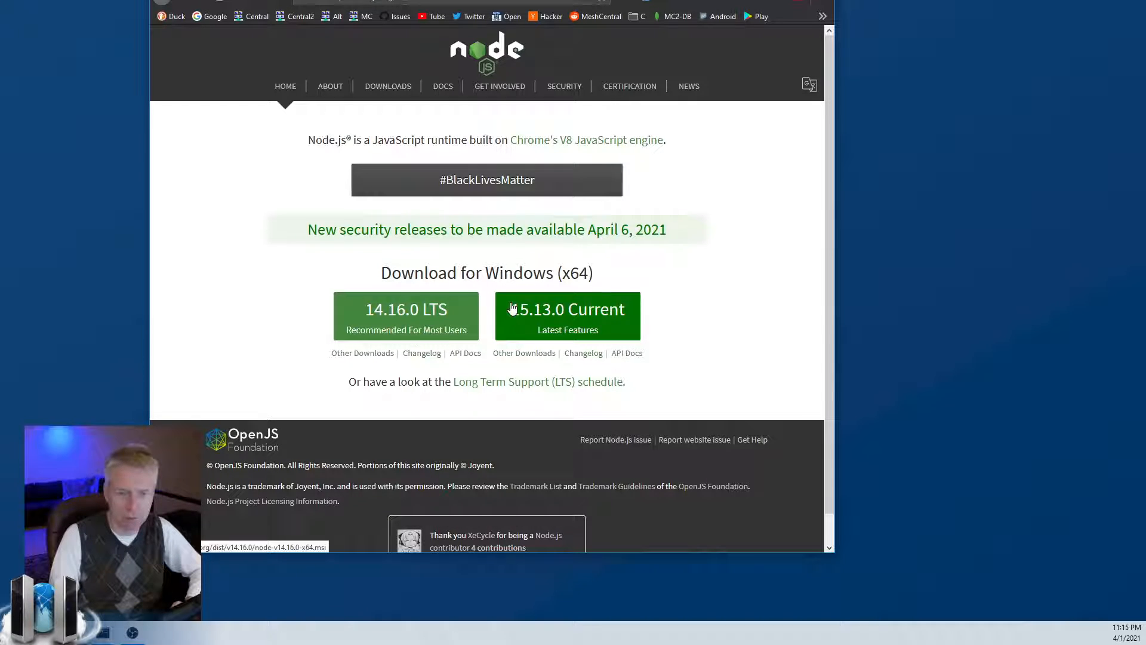
pyautogui.moveTo(568, 309)
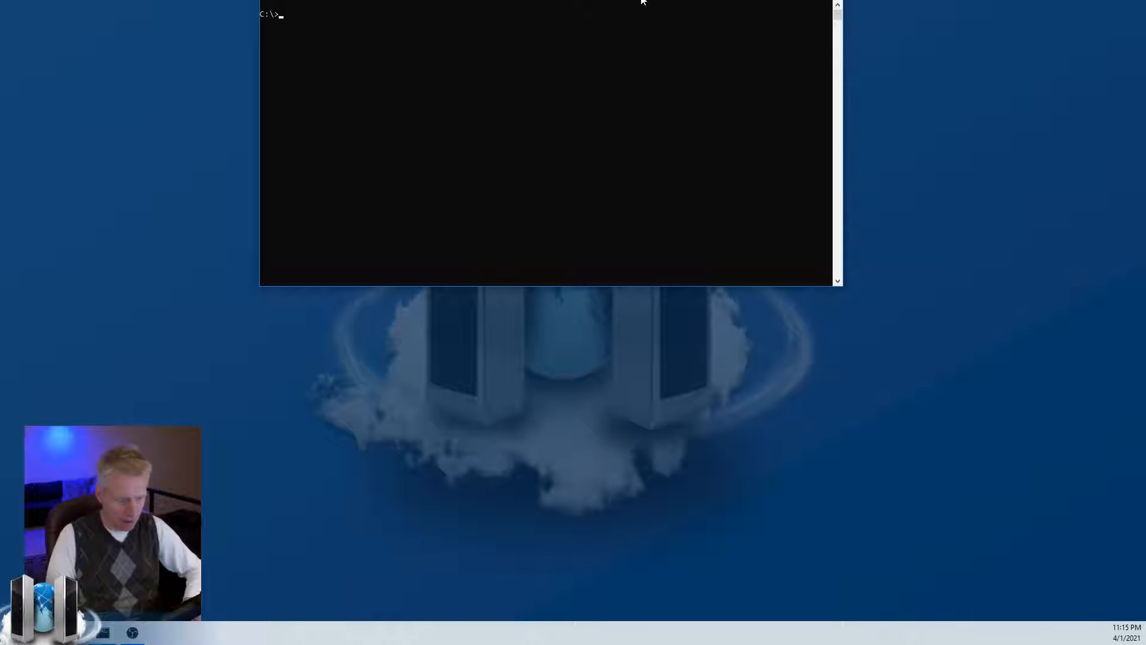
# Step: Check the Node version with node -v and work with the mc folder
pyautogui.write('node -v')
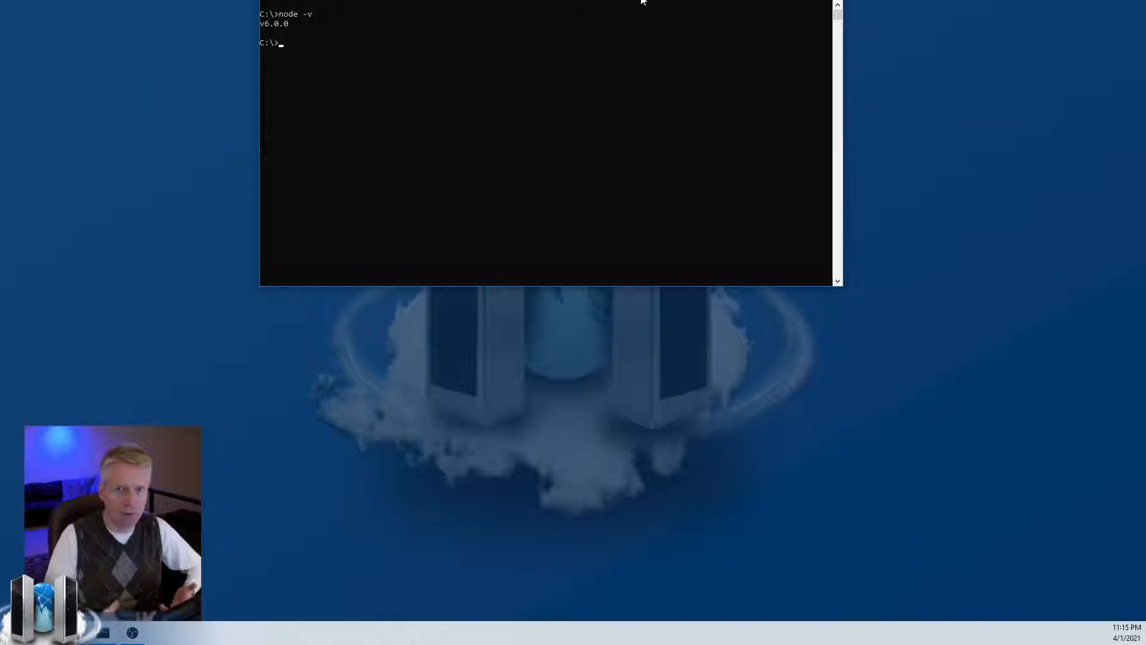
pyautogui.write('cd')
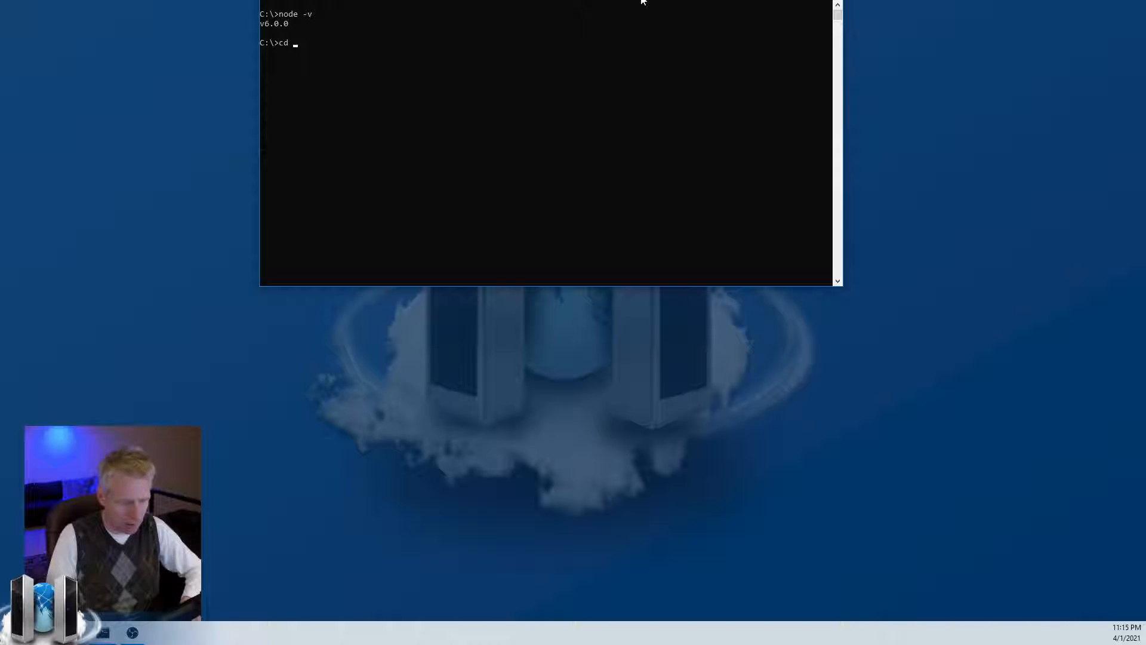
pyautogui.press('Backspace')
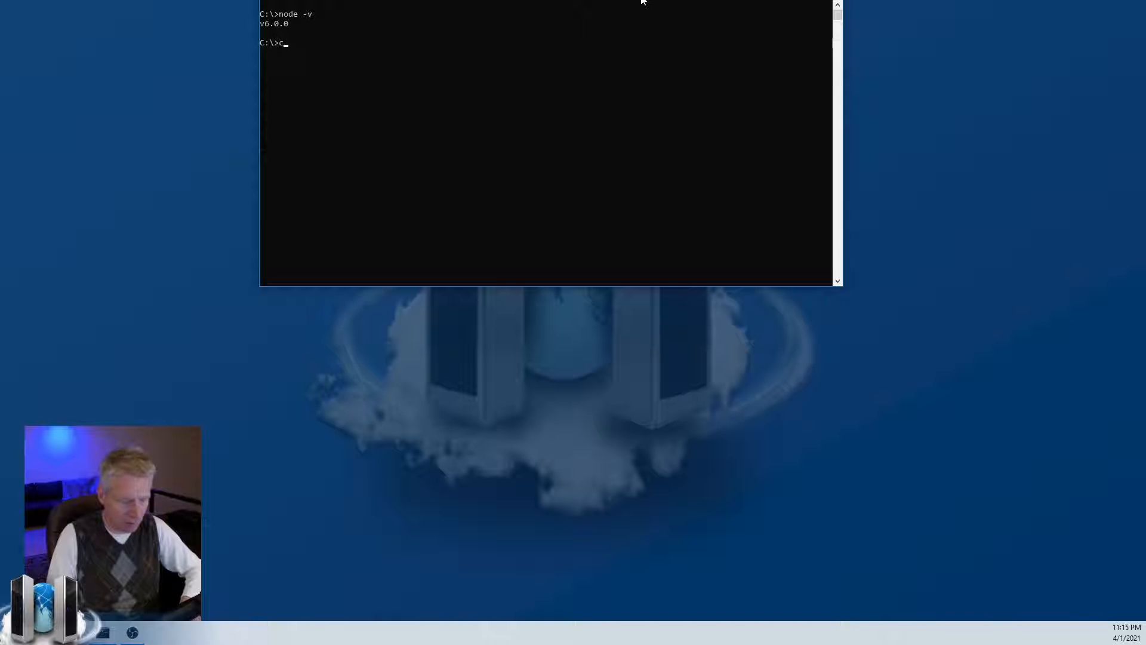
pyautogui.write('mkdir mc')
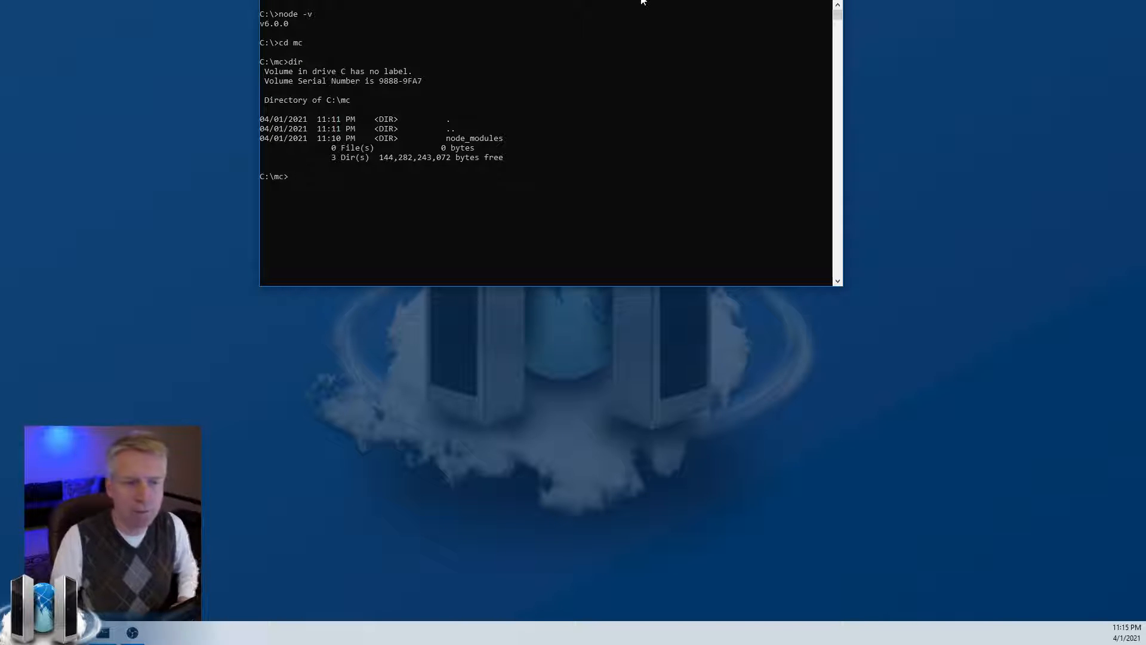
pyautogui.write('n')
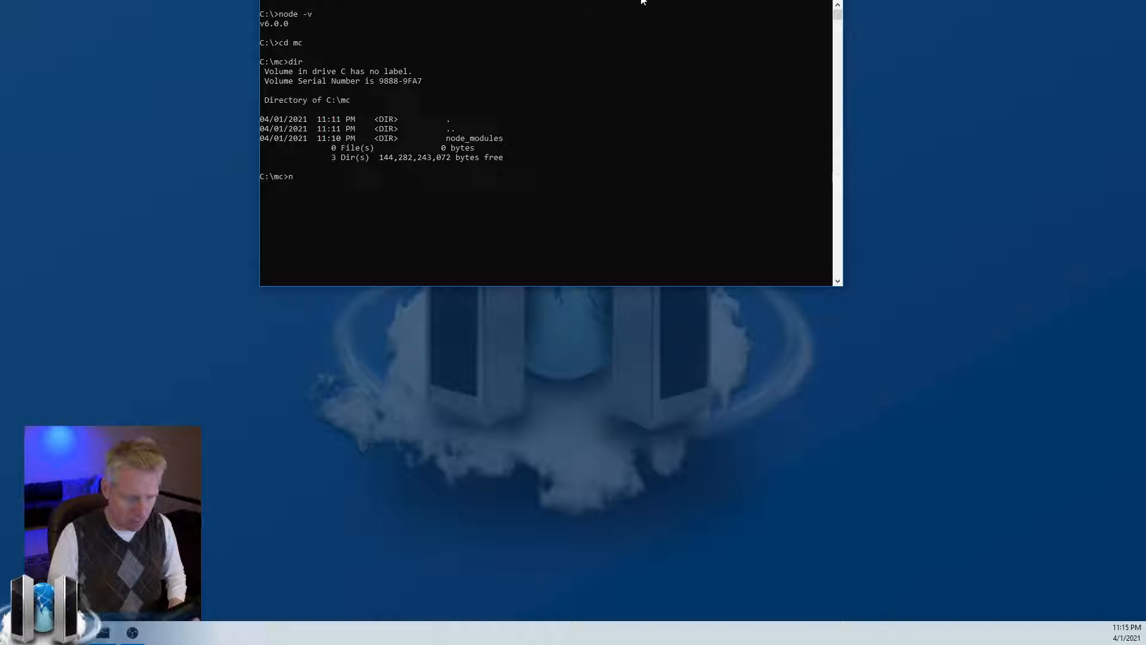
pyautogui.write('pm install')
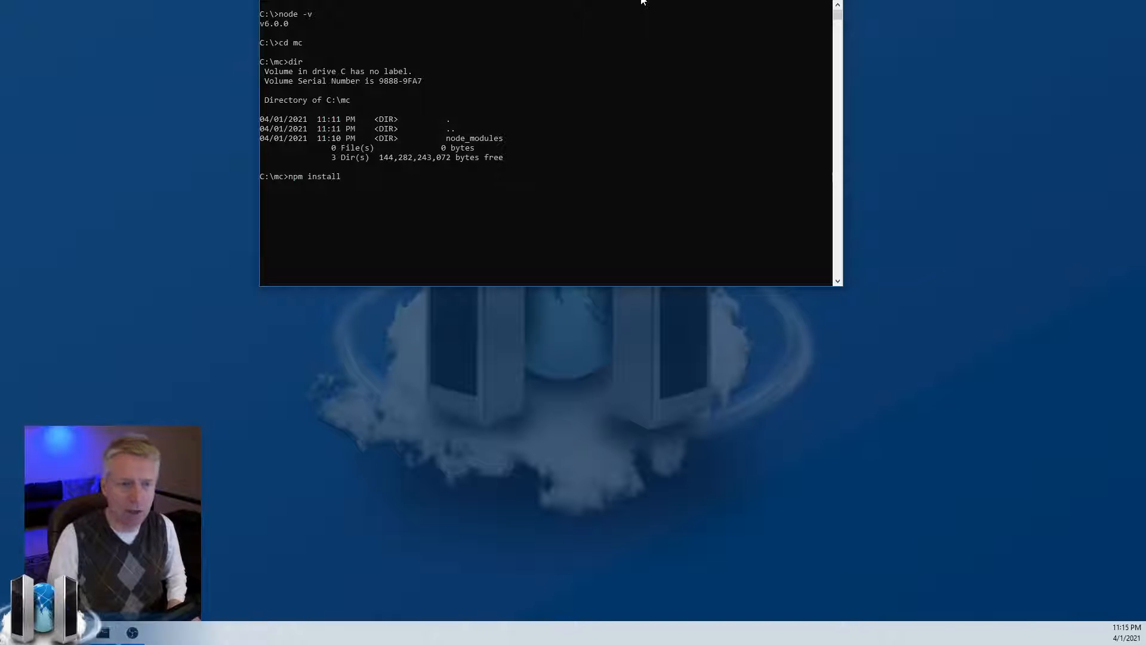
pyautogui.write('meshcen')
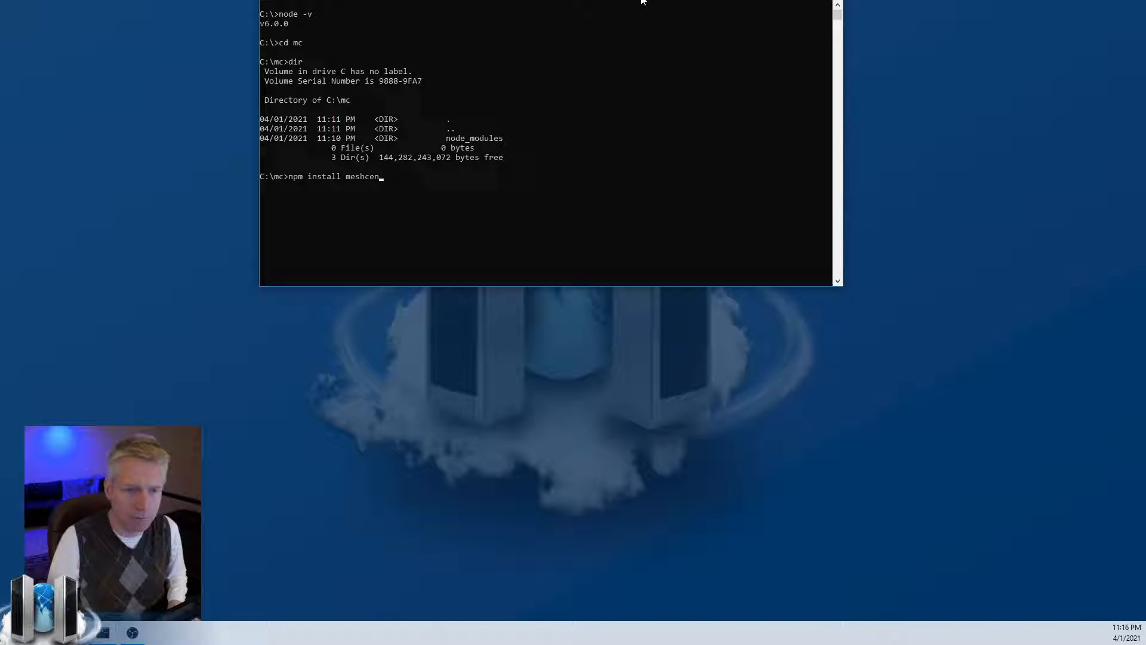
pyautogui.write('tal')
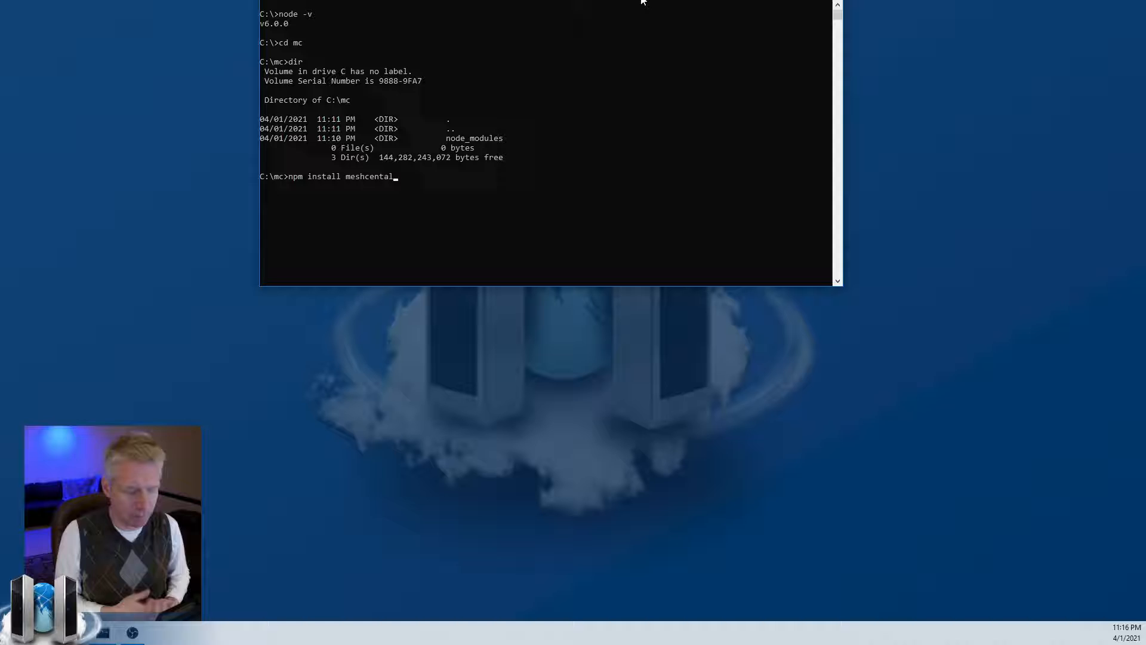
pyautogui.write('@')
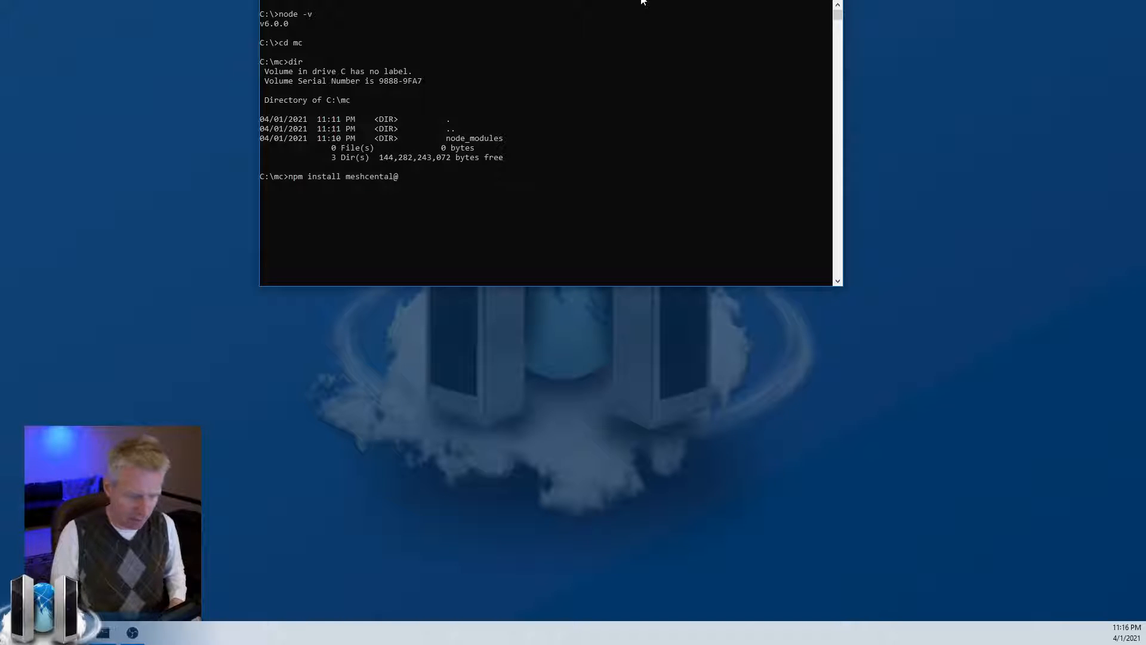
pyautogui.write('0.7.')
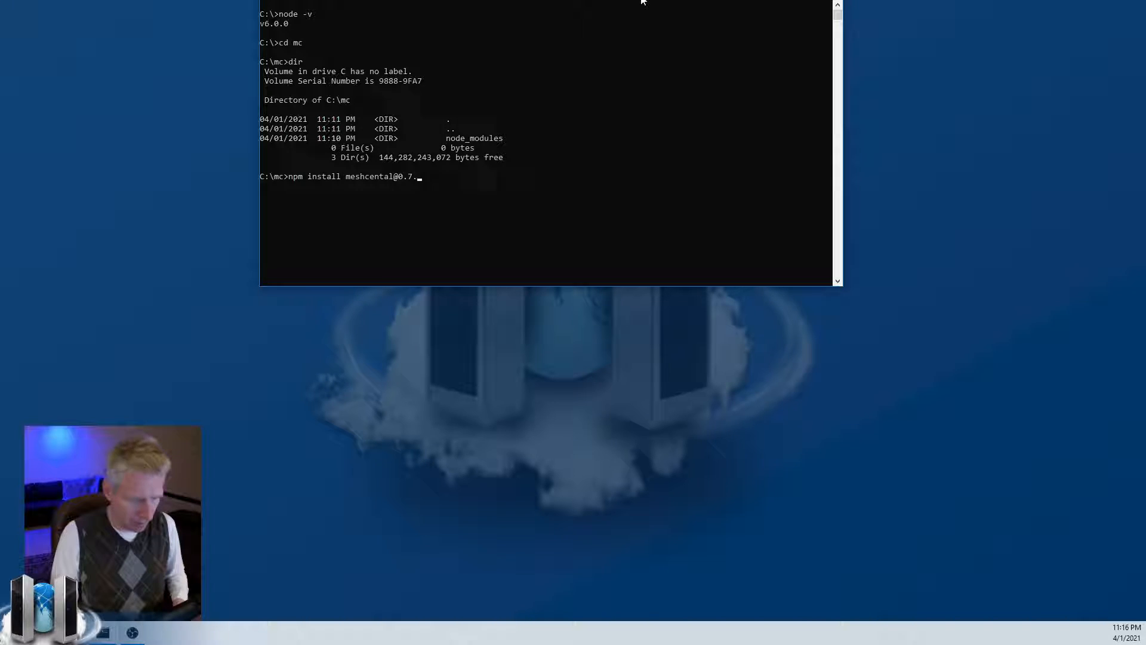
pyautogui.write('49')
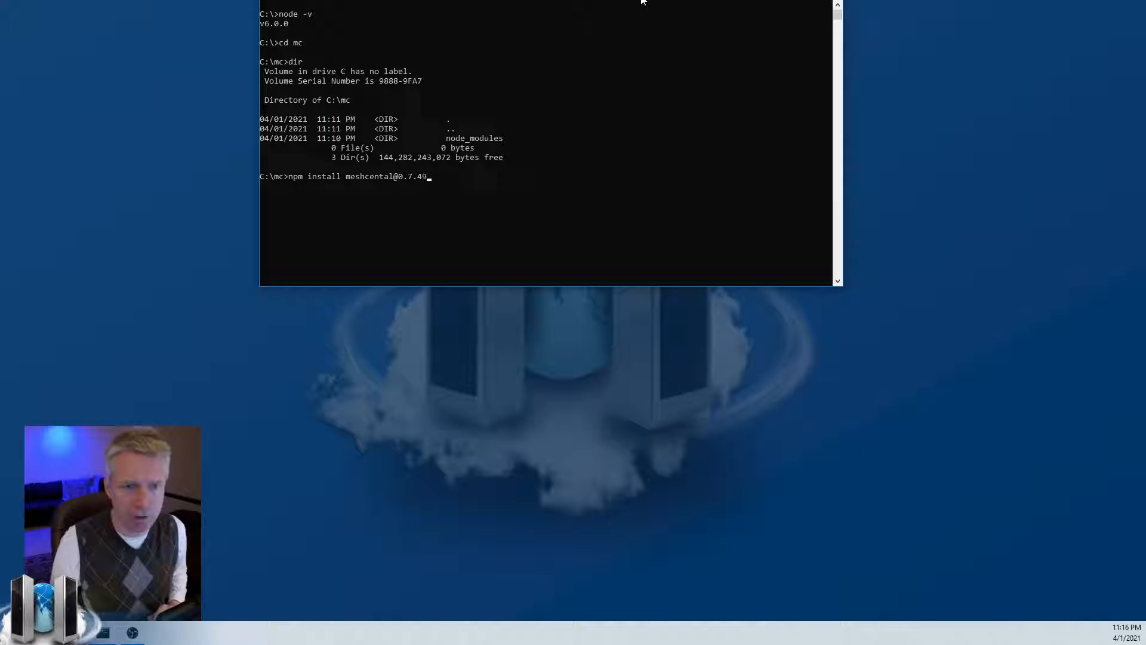
pyautogui.press('Backspace')
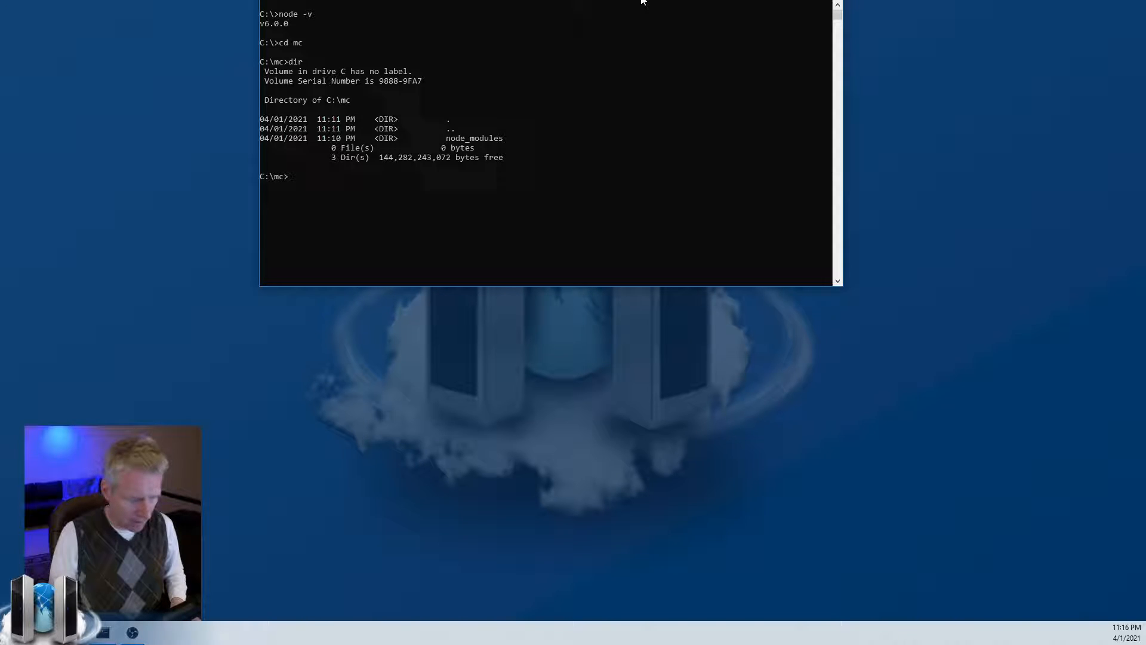
# Step: Run node node_modules/meshcentral to start the MeshCentral server
pyautogui.write('node m')
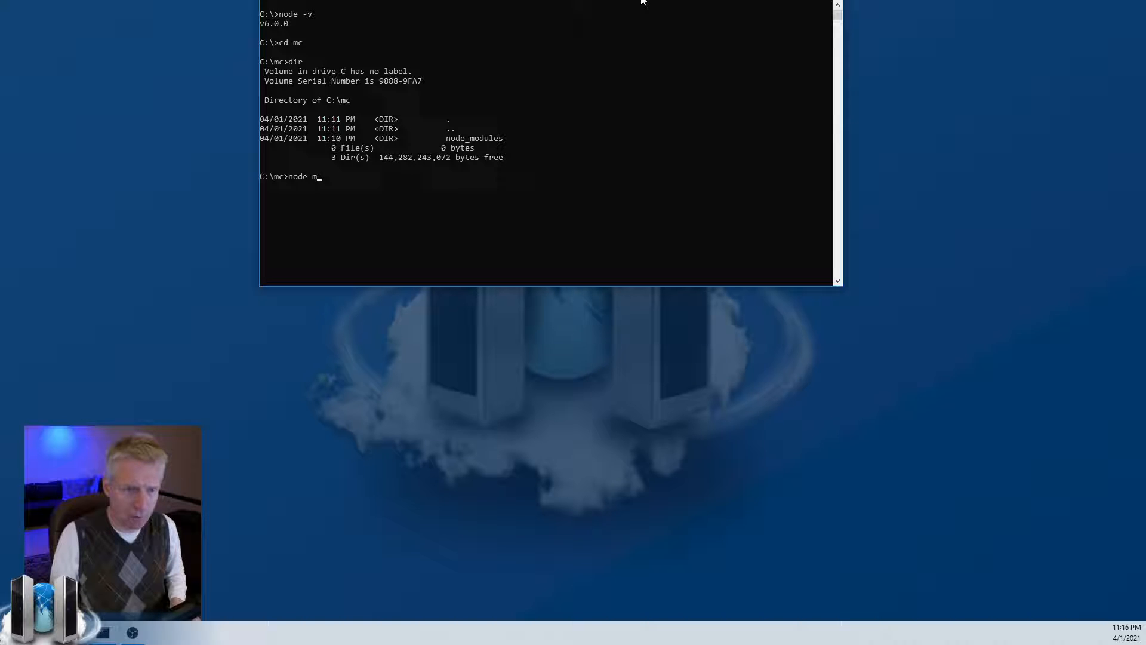
pyautogui.write('ode_modeul')
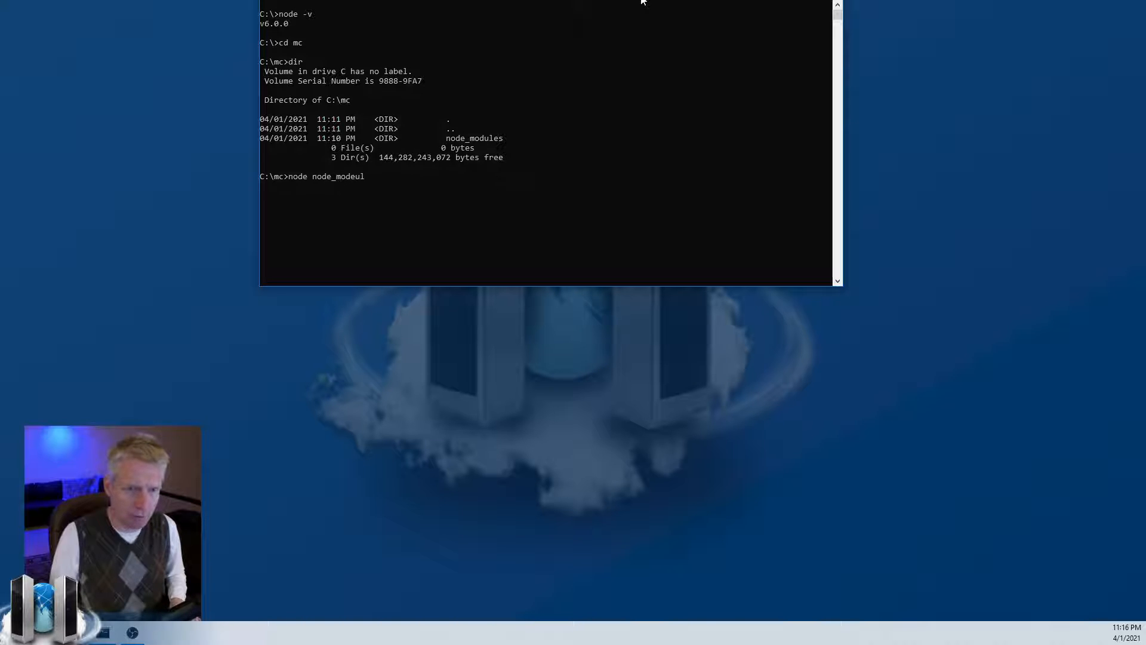
pyautogui.write('node_modules/')
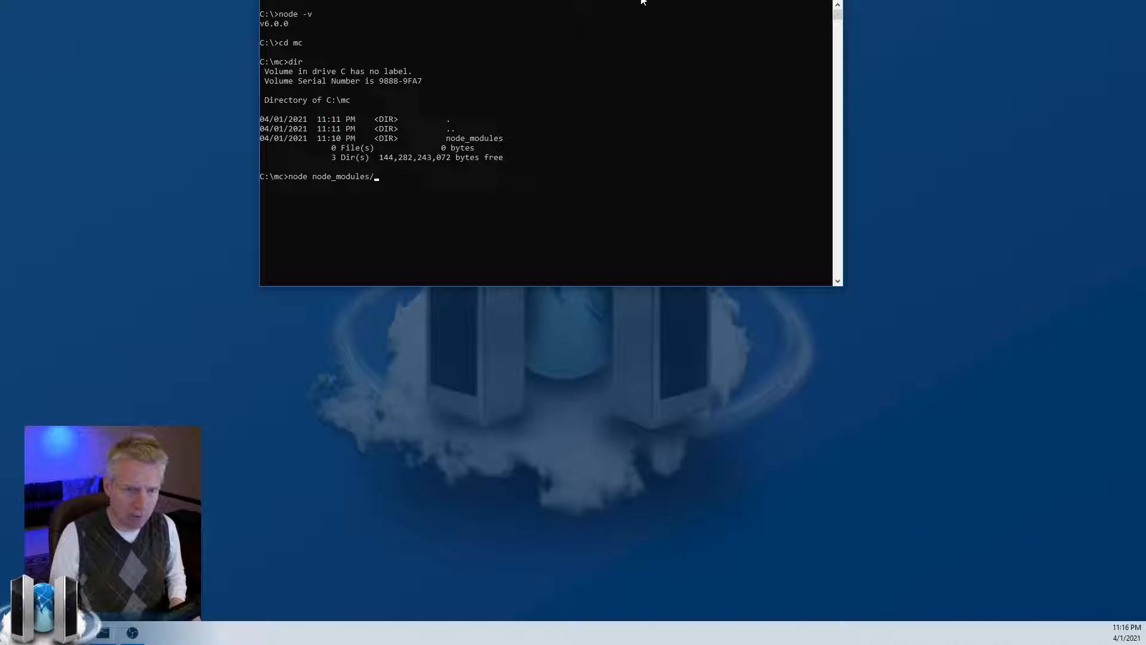
pyautogui.write('meshcentral')
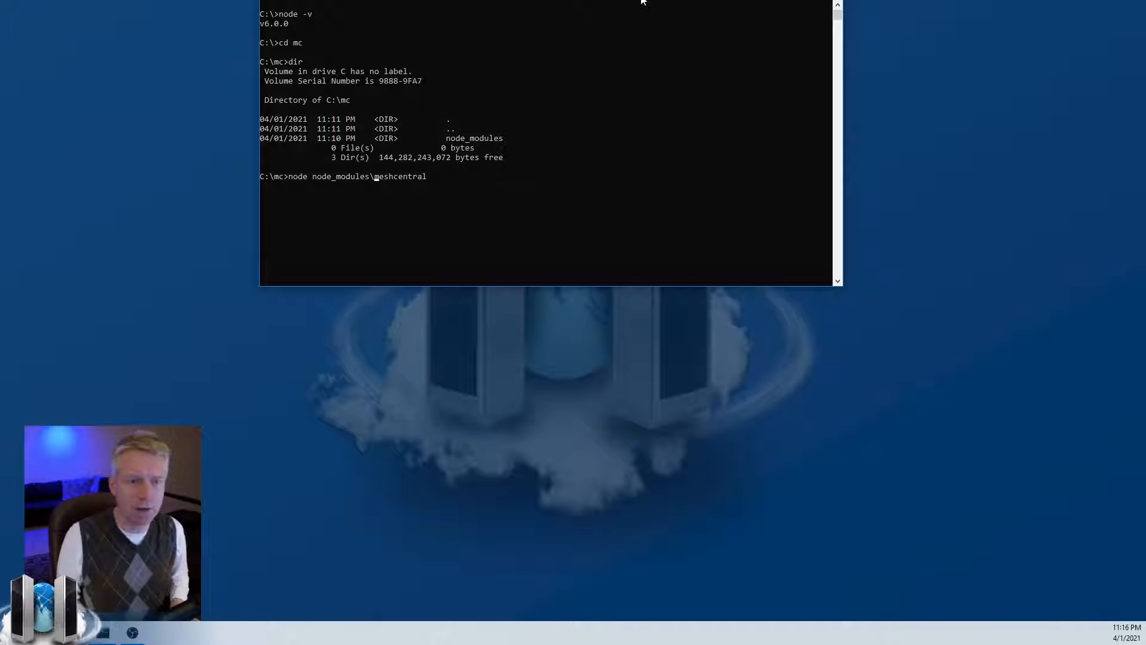
pyautogui.press('enter')
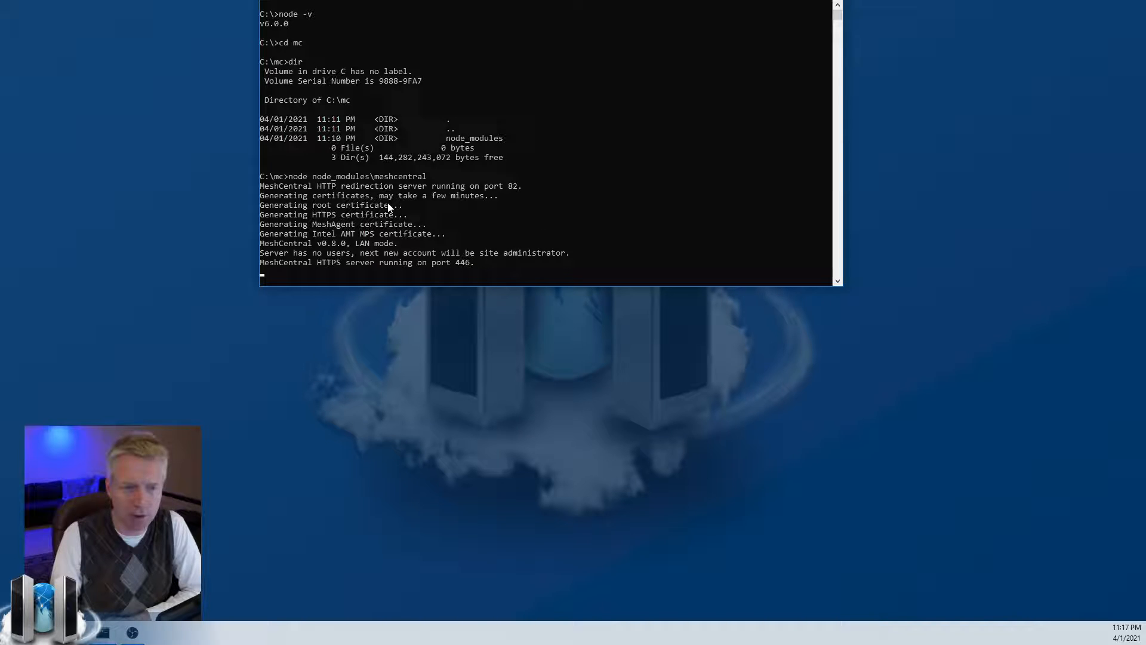
pyautogui.moveTo(285, 190)
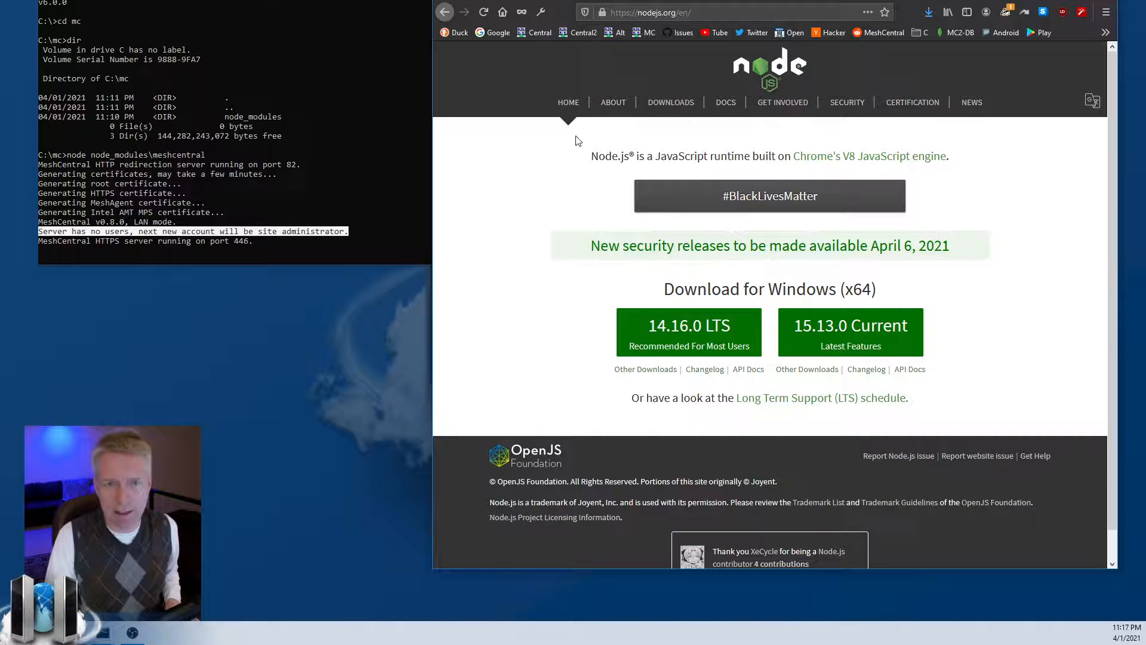
# Step: Enter the localhost server address in Firefox's address bar
pyautogui.write('localhost:3000/')
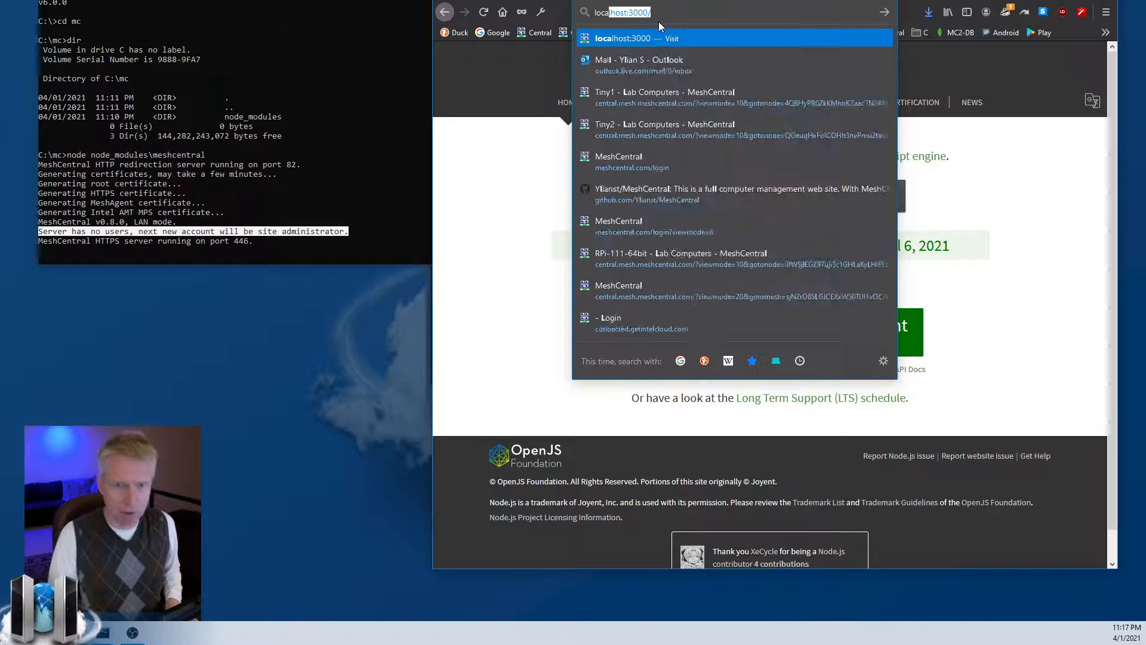
pyautogui.press('Backspace')
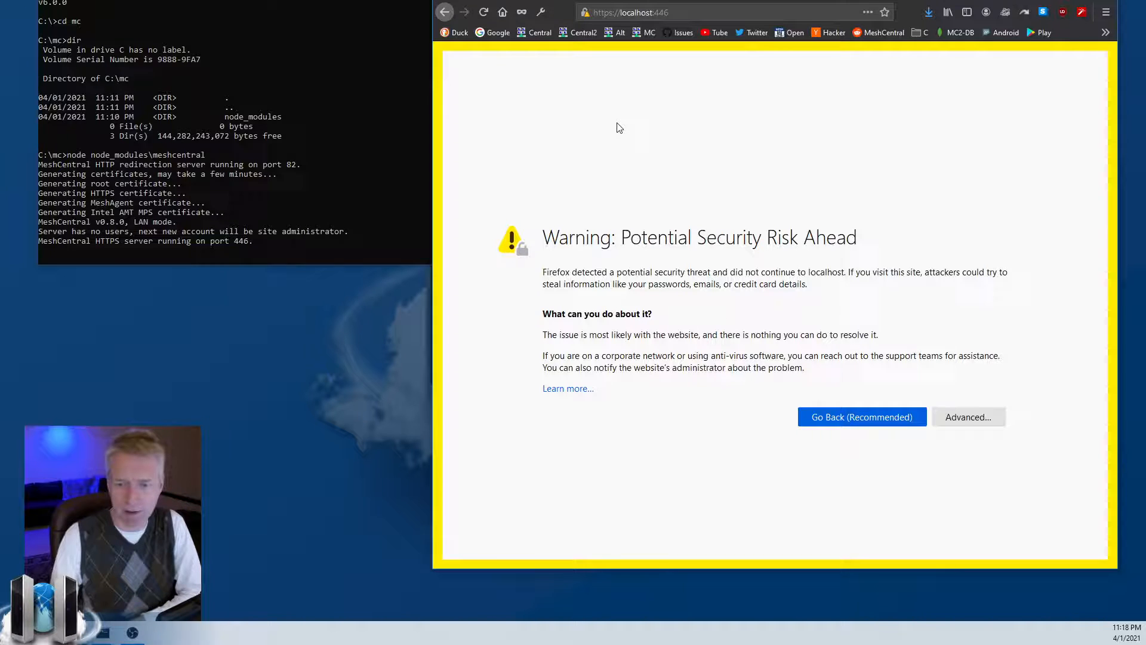
# Step: Accept the self-signed certificate risk via Advanced and continue to localhost:446
pyautogui.click(968, 417)
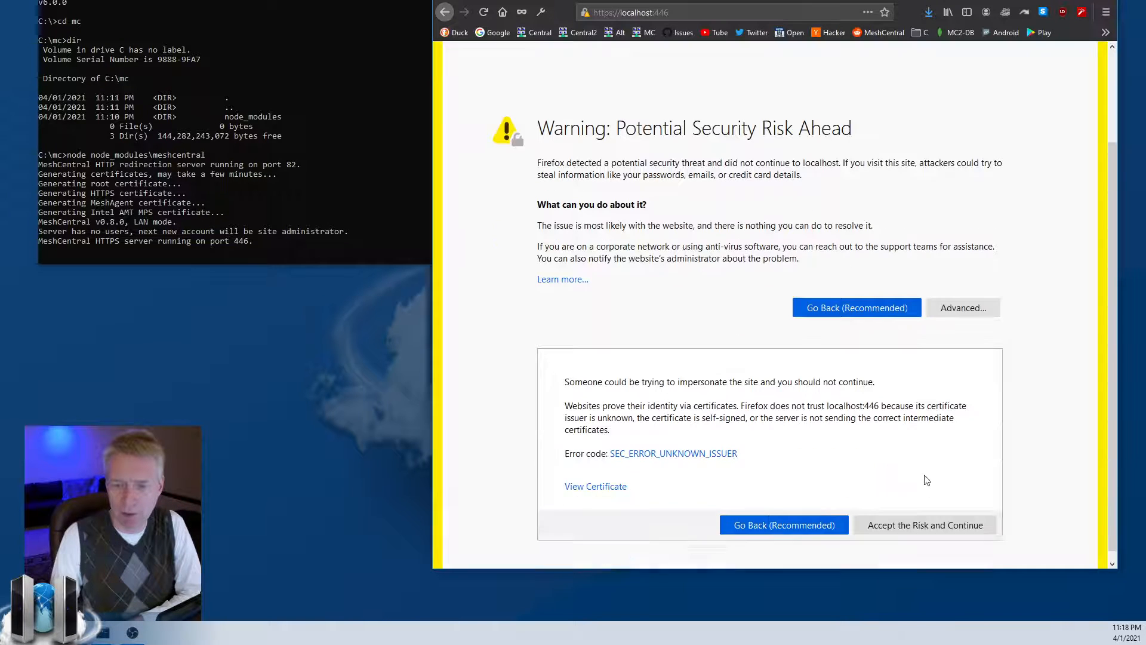
pyautogui.click(925, 525)
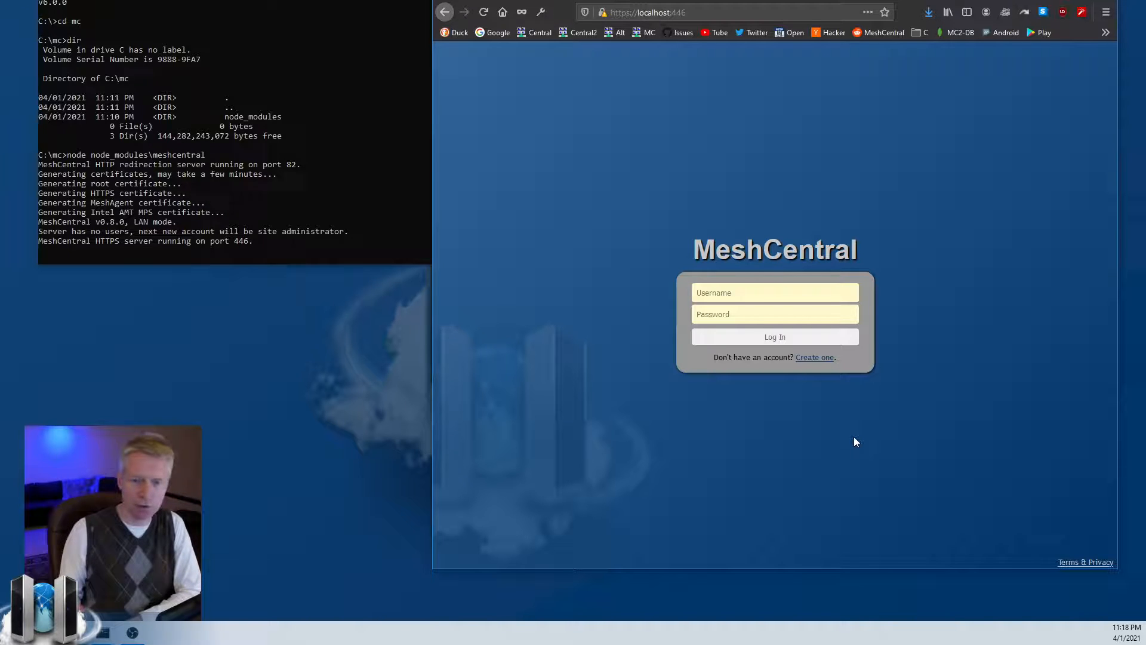
pyautogui.moveTo(675, 486)
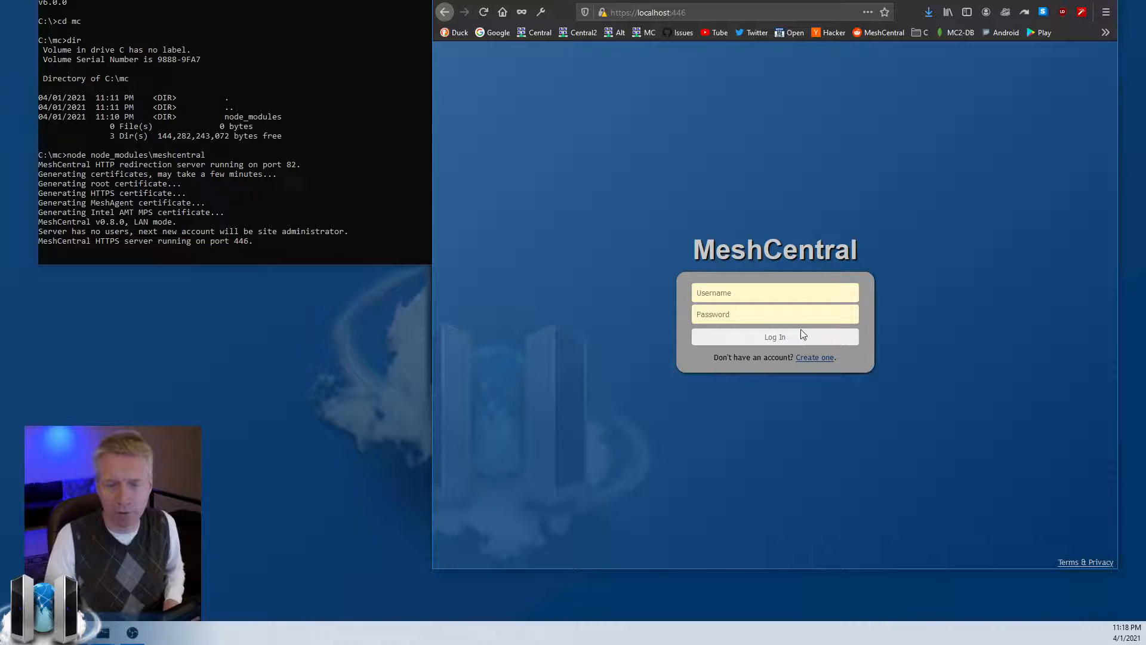
# Step: Create the admin account, decline saving the password, and log out
pyautogui.write('admin')
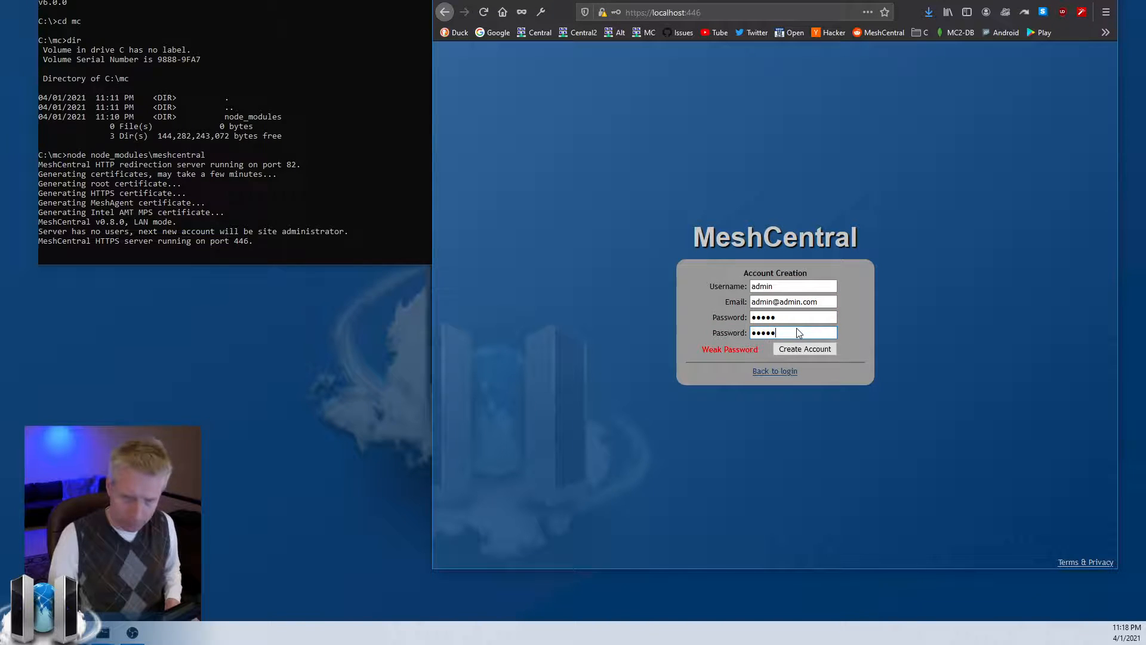
pyautogui.click(804, 349)
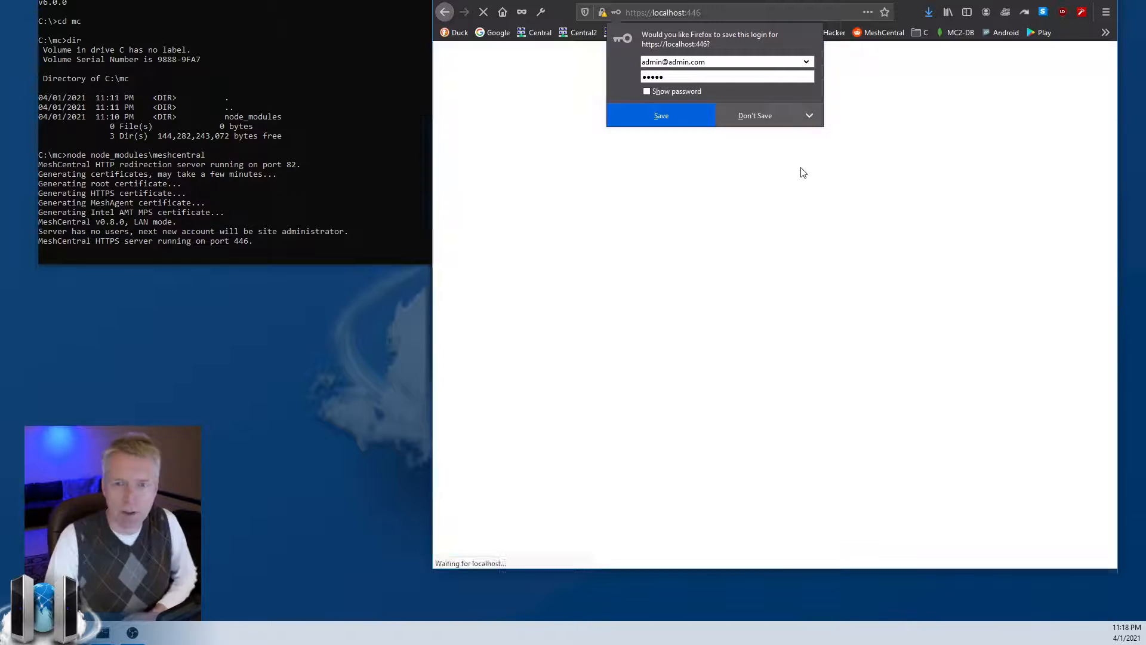
pyautogui.click(755, 115)
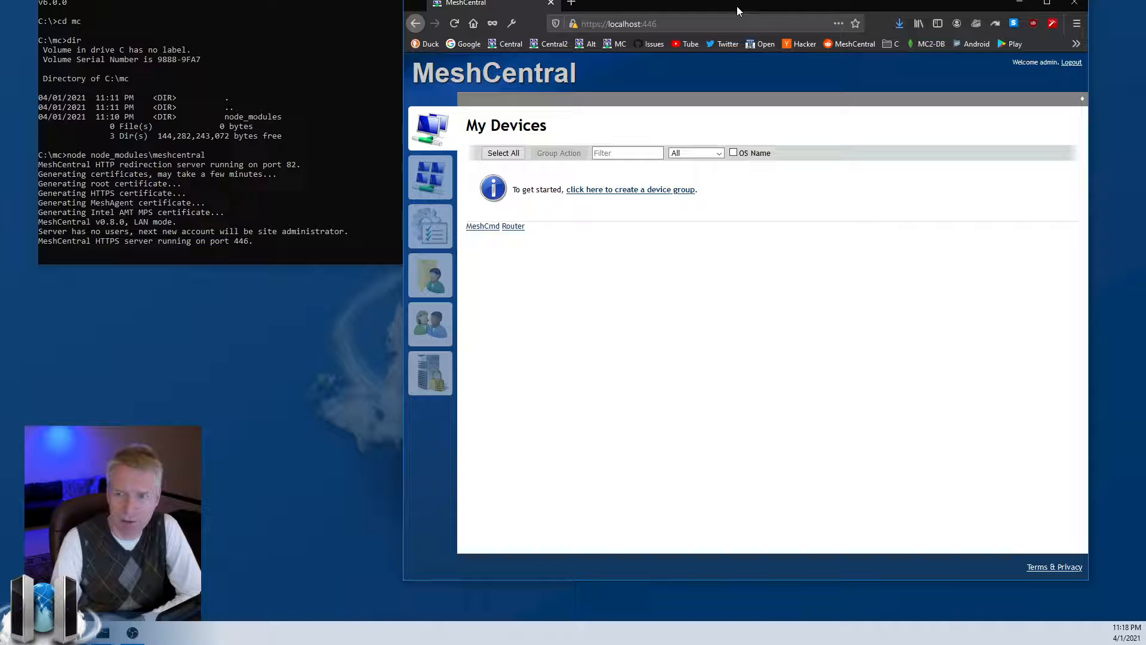
pyautogui.click(1072, 62)
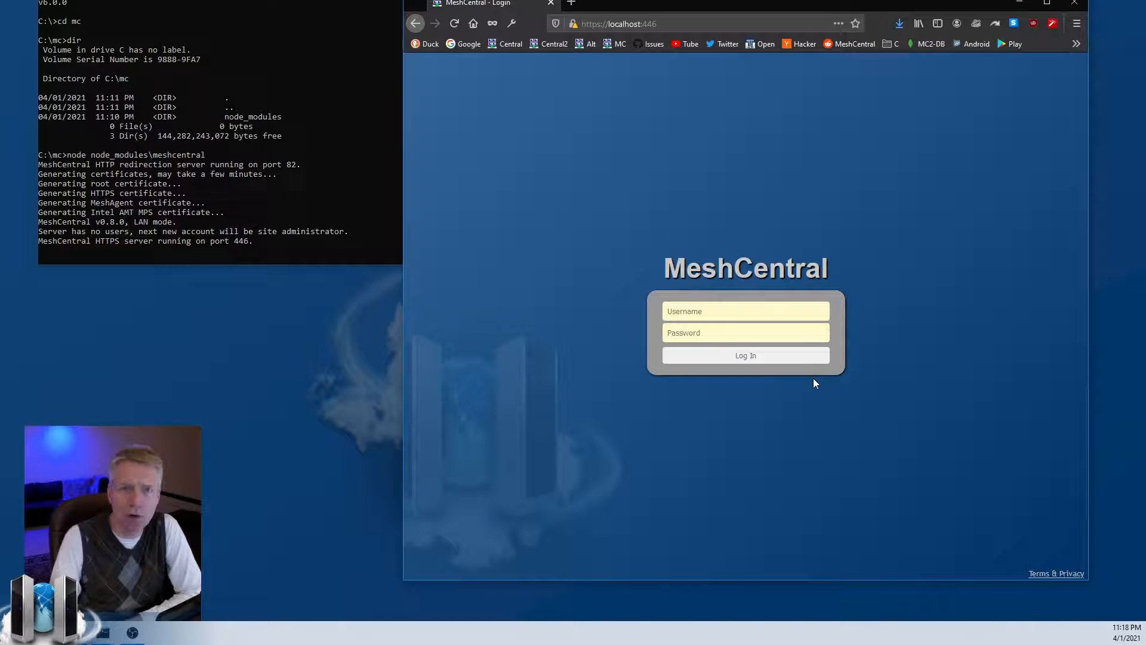
pyautogui.moveTo(808, 394)
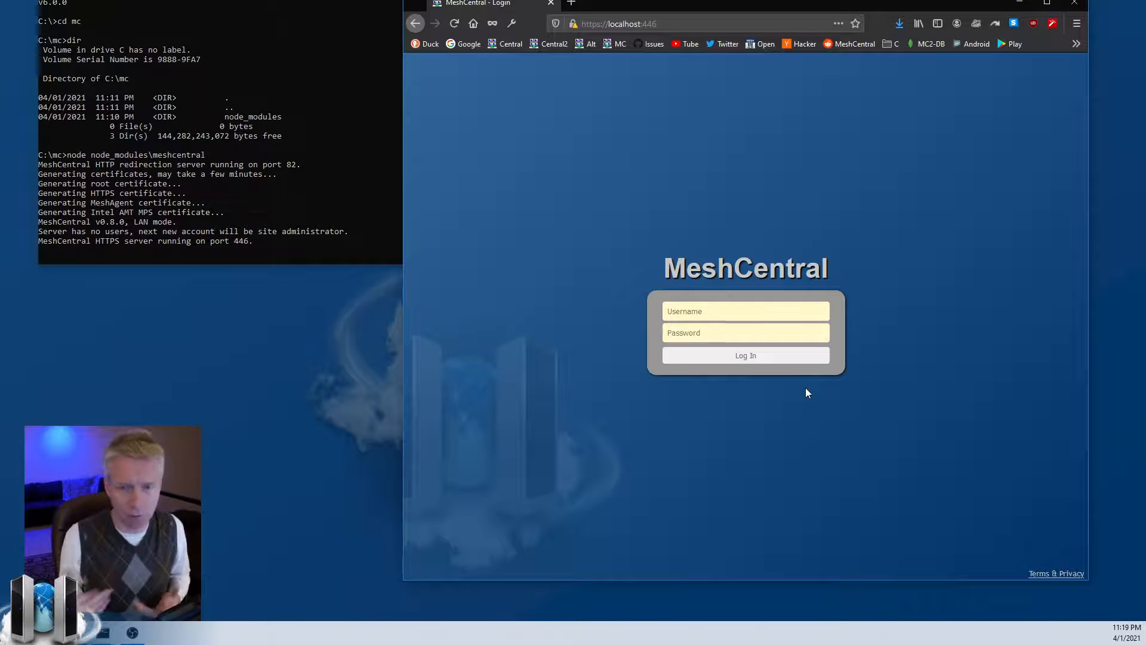
# Step: Log in as the saved 'admin' user, view My Server, then return to My Devices
pyautogui.click(746, 311)
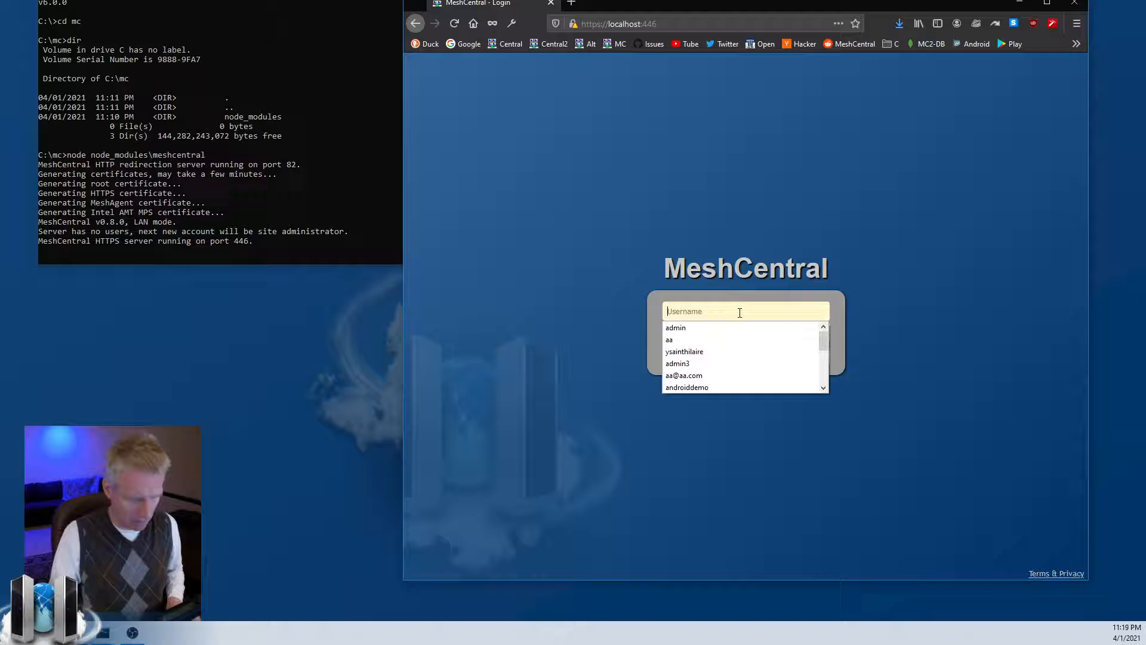
pyautogui.click(675, 328)
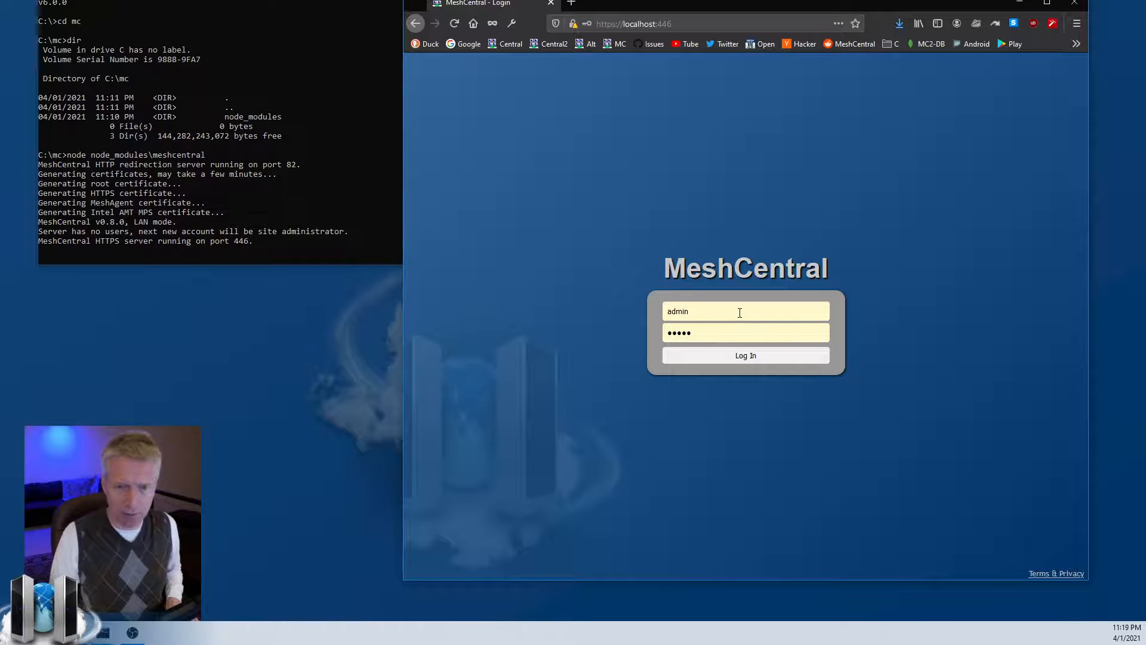
pyautogui.click(745, 356)
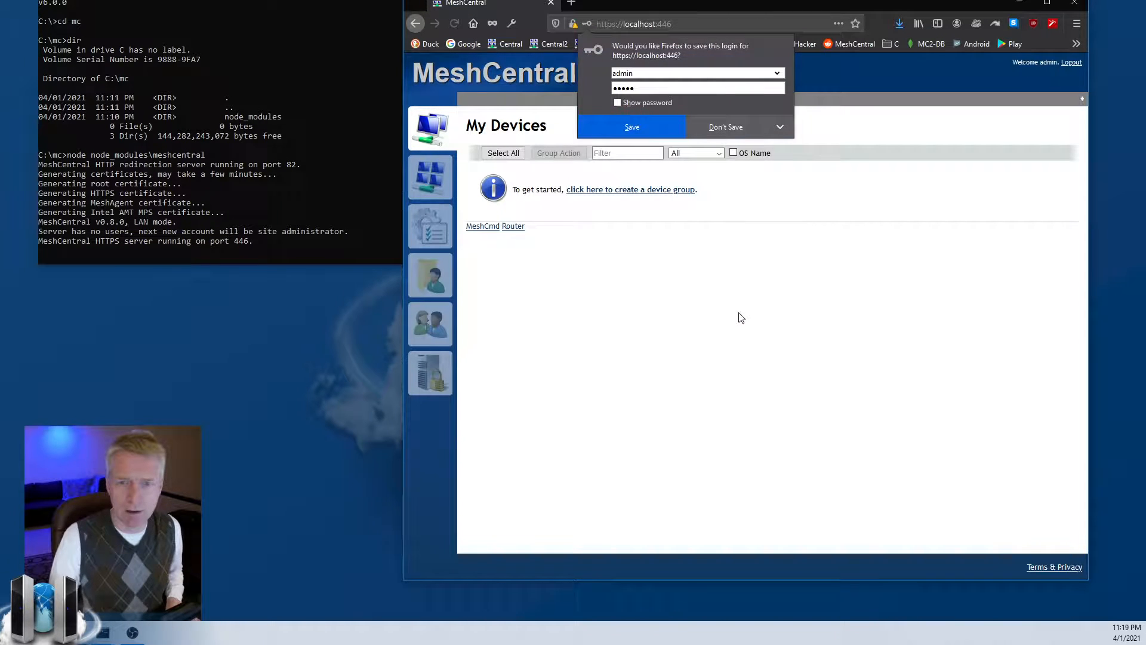
pyautogui.click(725, 127)
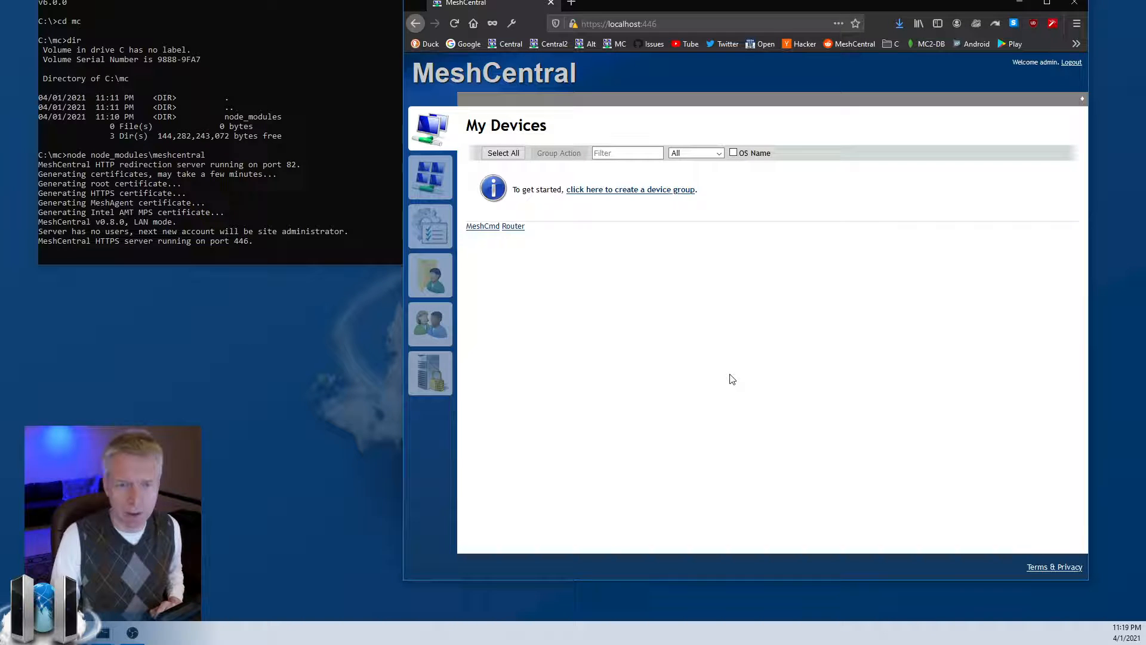
pyautogui.moveTo(675, 237)
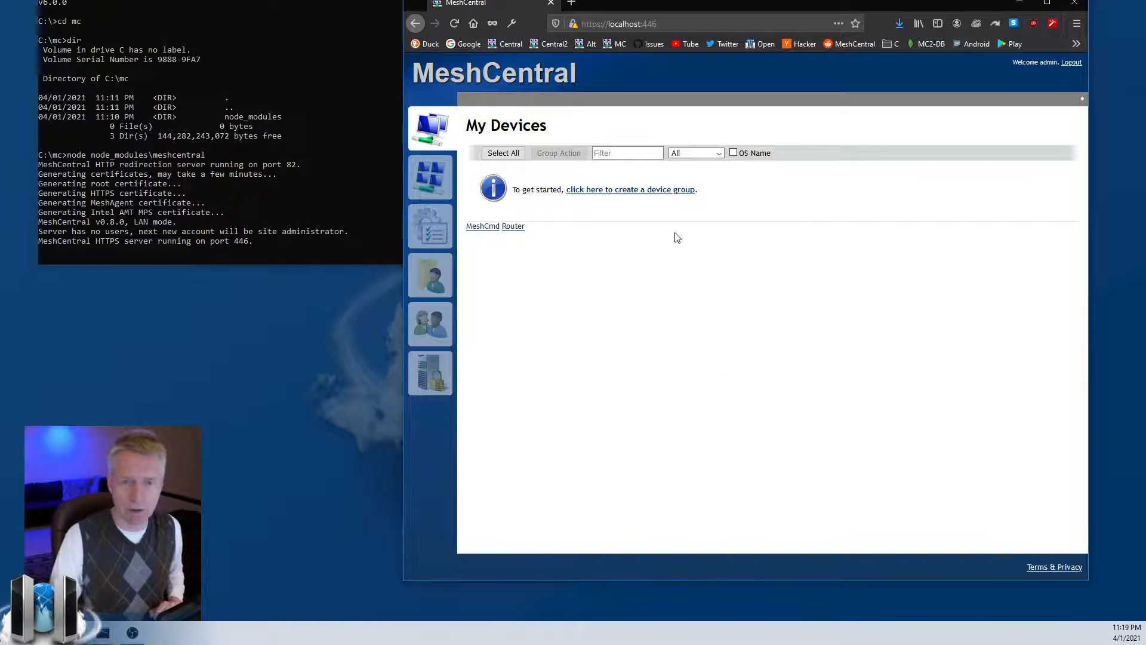
pyautogui.click(631, 189)
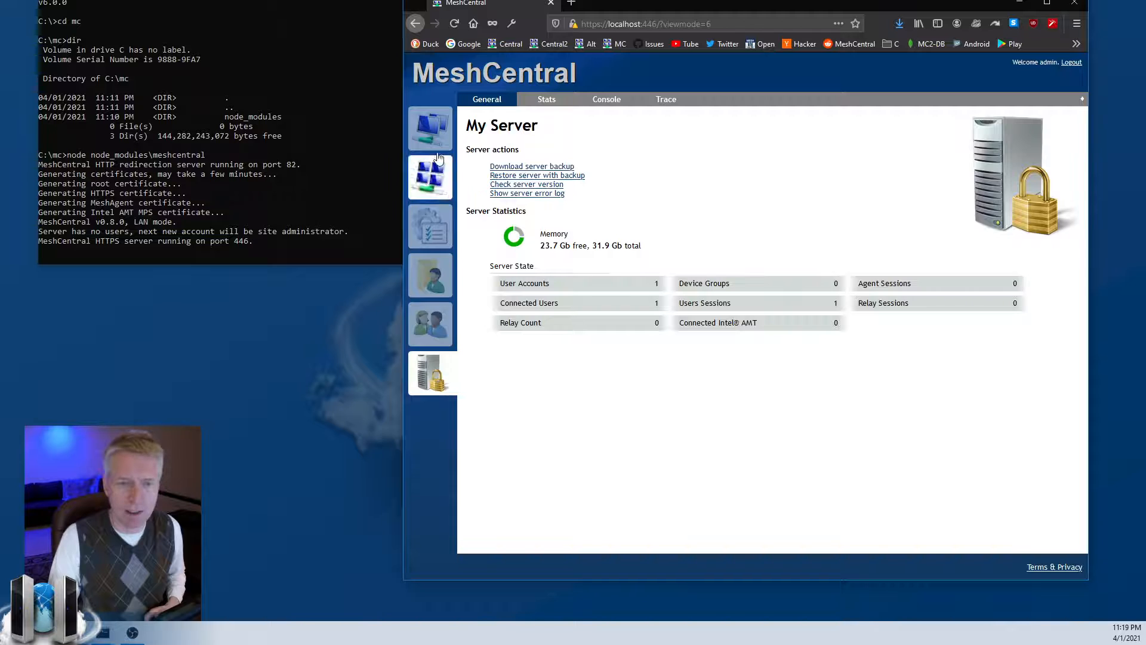
pyautogui.click(430, 128)
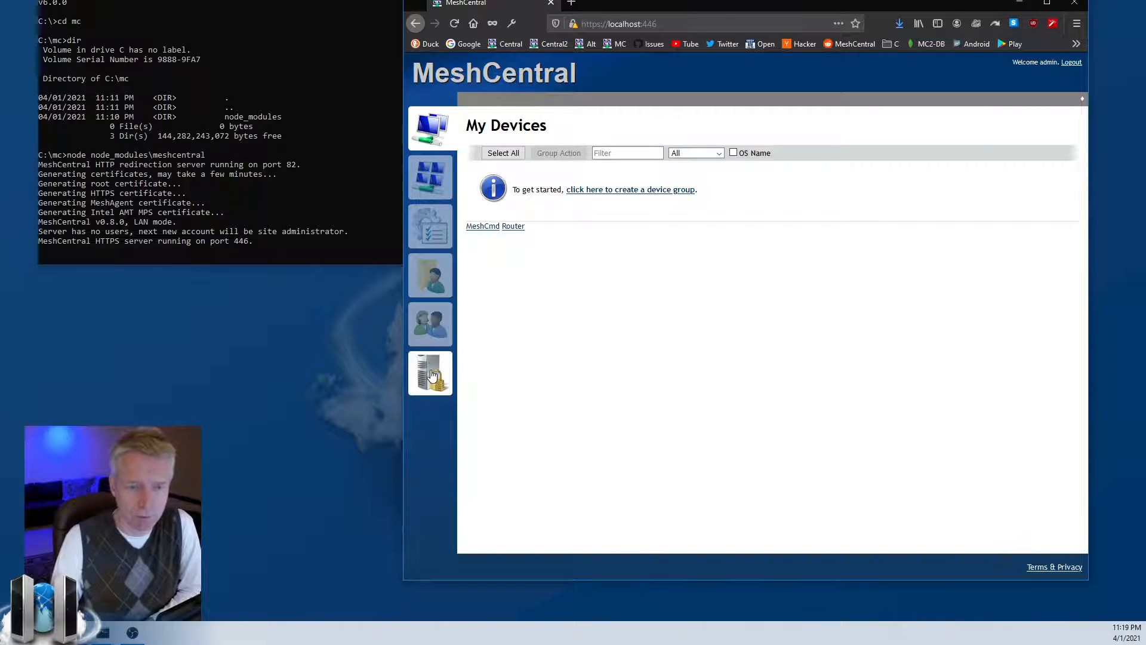
# Step: Confirm via 'Check server version' that 0.8.0 is latest, cancel, and stop the server
pyautogui.click(430, 372)
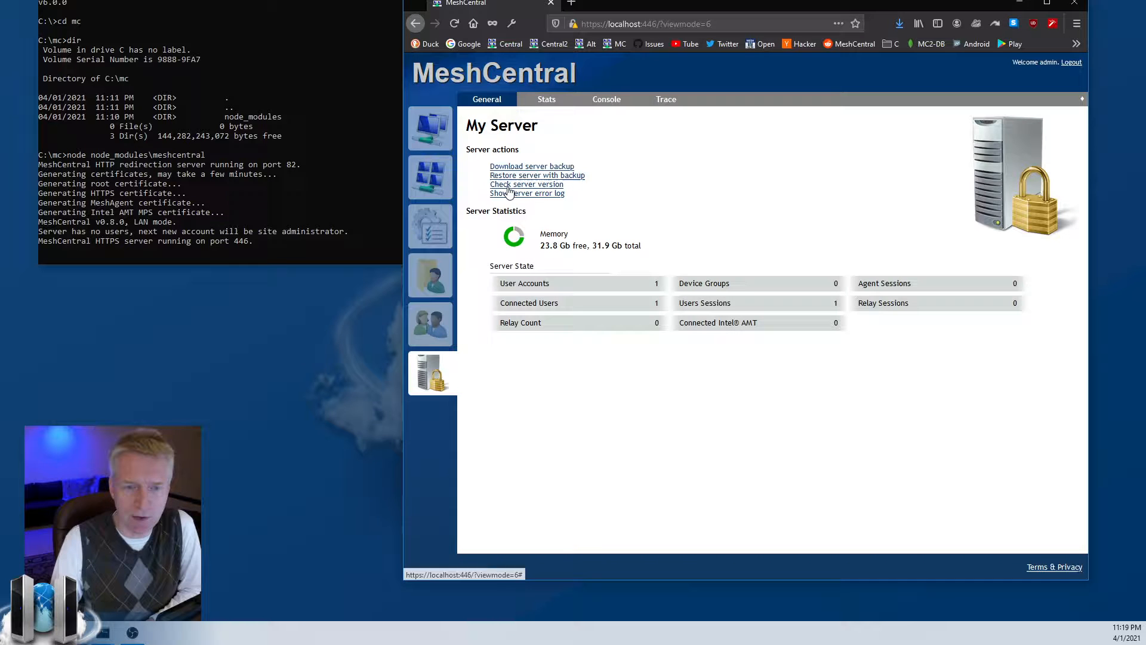
pyautogui.click(527, 185)
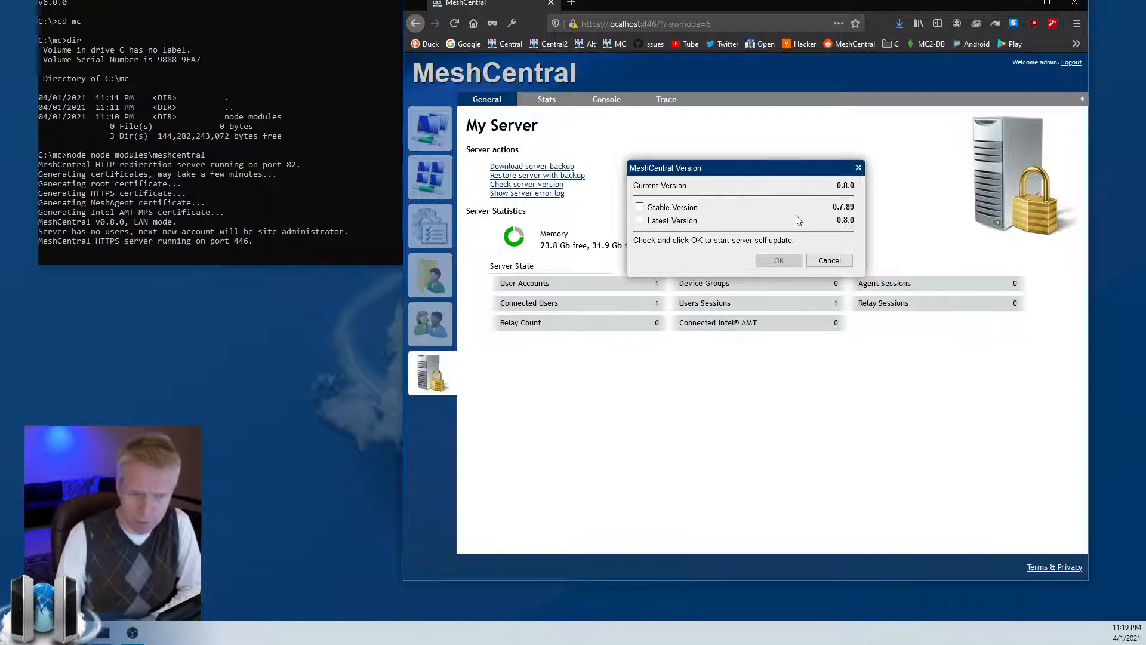
pyautogui.click(830, 260)
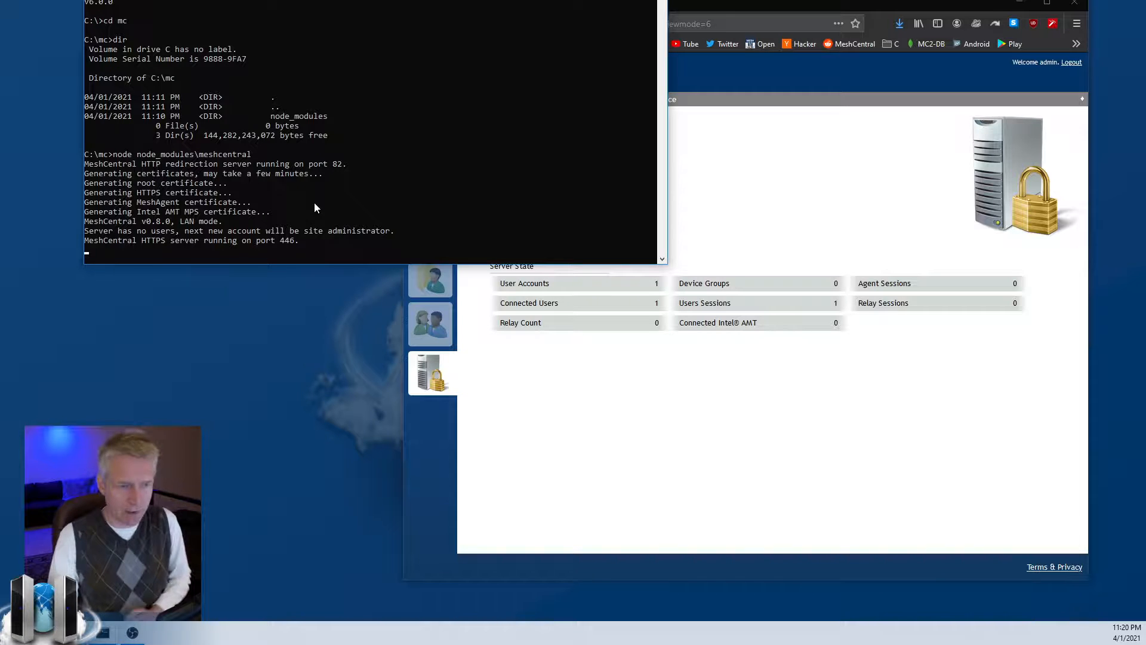
pyautogui.press('ctrl+c')
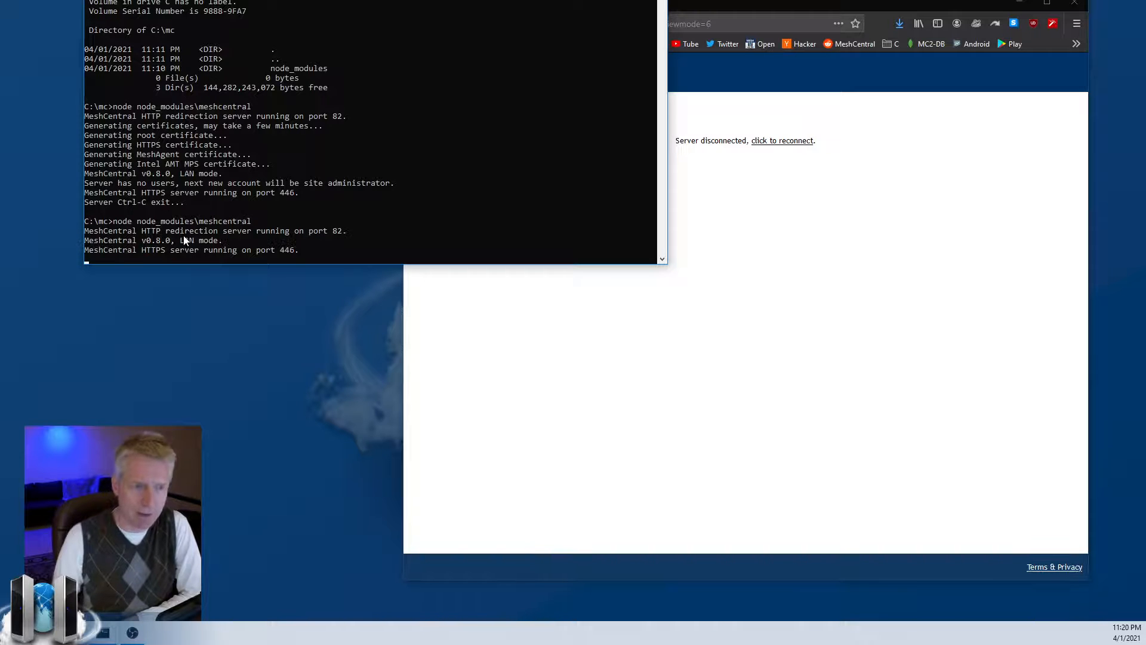
# Step: Reconnect Firefox to the restarted server's login page, then return to the console
pyautogui.click(730, 176)
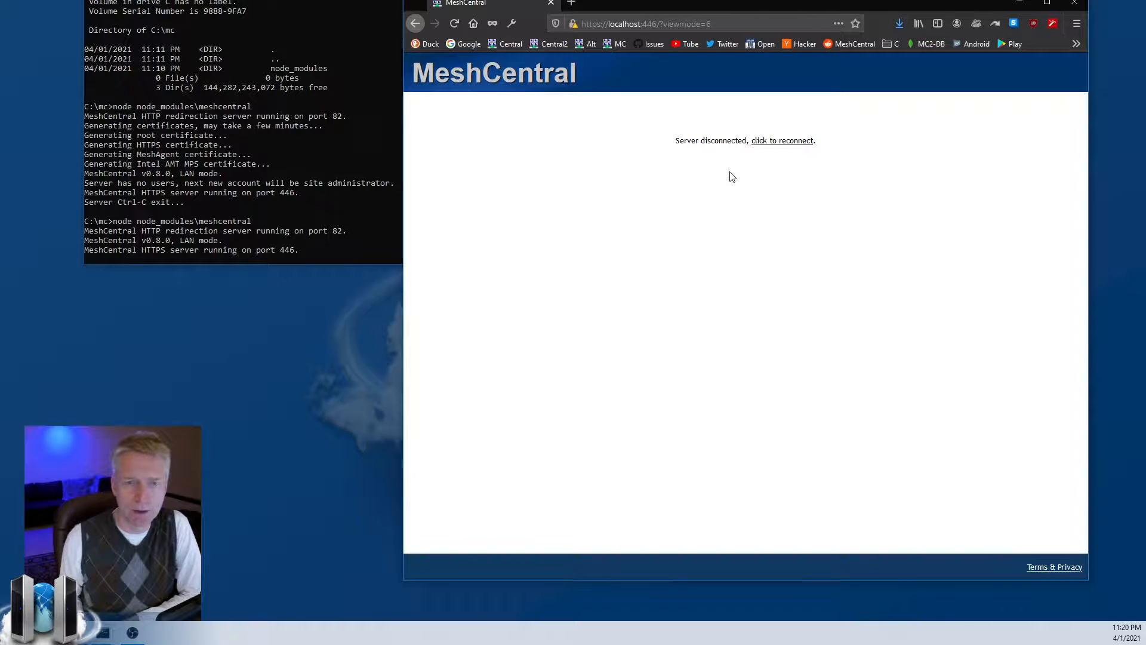
pyautogui.click(781, 141)
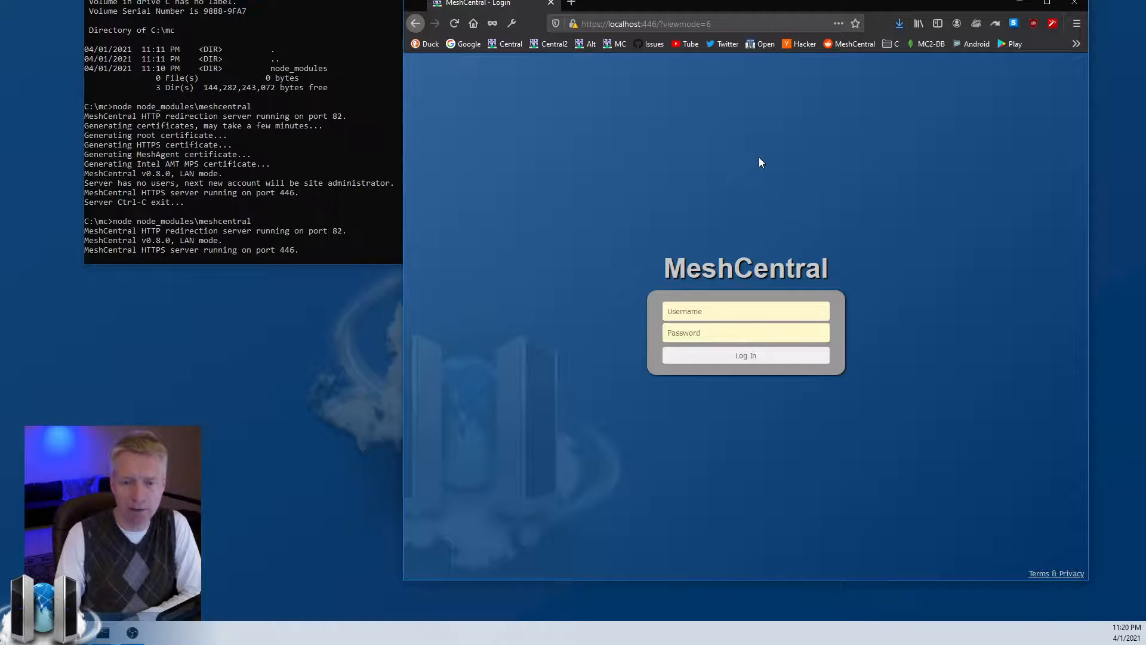
pyautogui.click(745, 310)
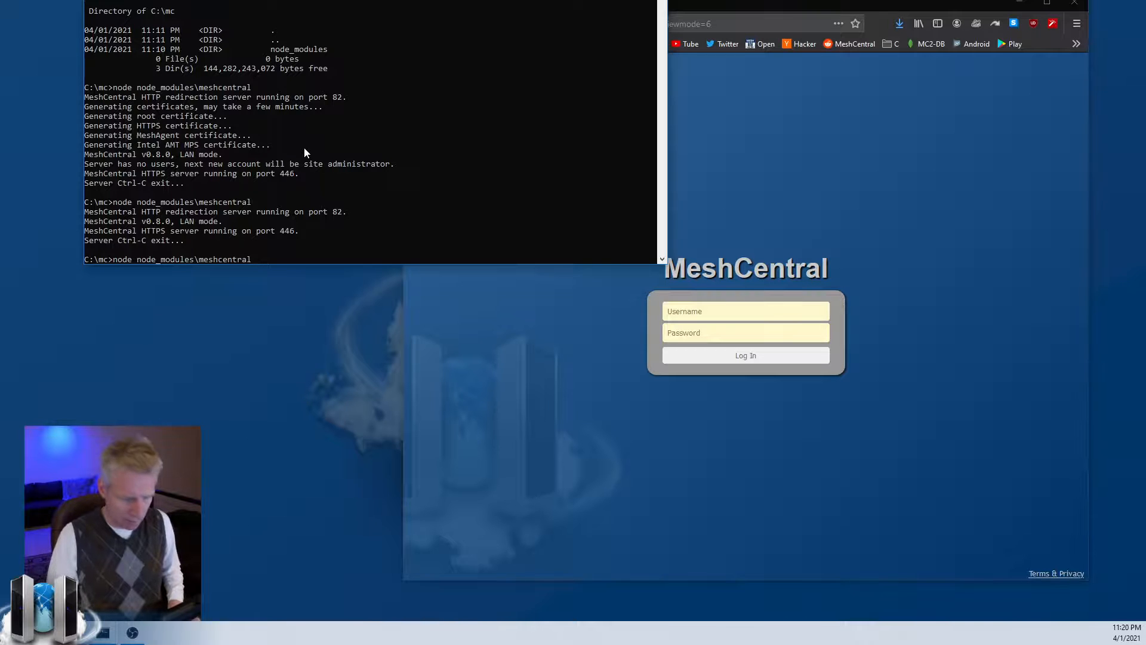
# Step: Run meshcentral with --help to list service, console and recovery options
pyautogui.write('--help')
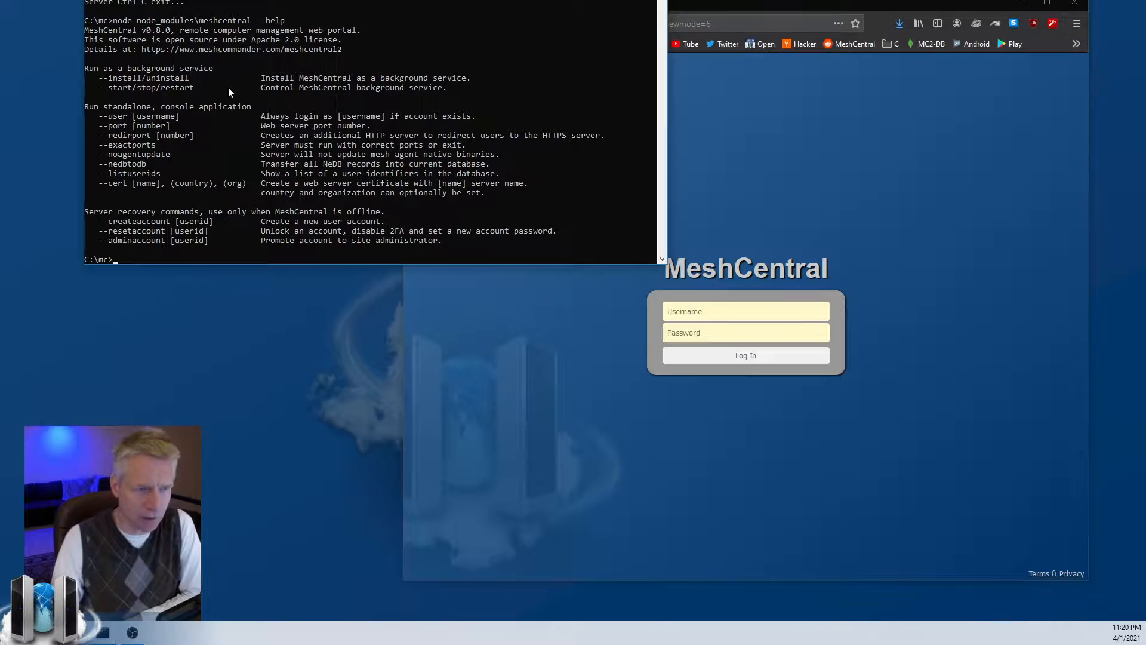
pyautogui.moveTo(201, 95)
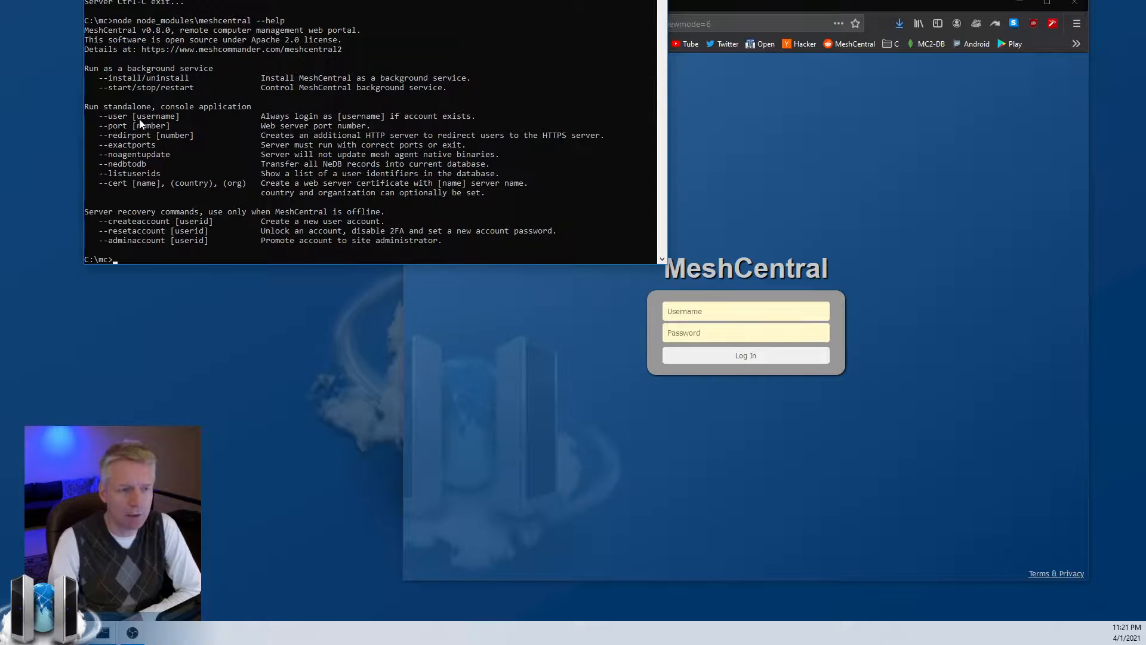
# Step: Launch MeshCentral with --user admin, confirm Firefox auto-logs in as admin, then stop the server
pyautogui.write('node node_modules\\meshcentral --hel')
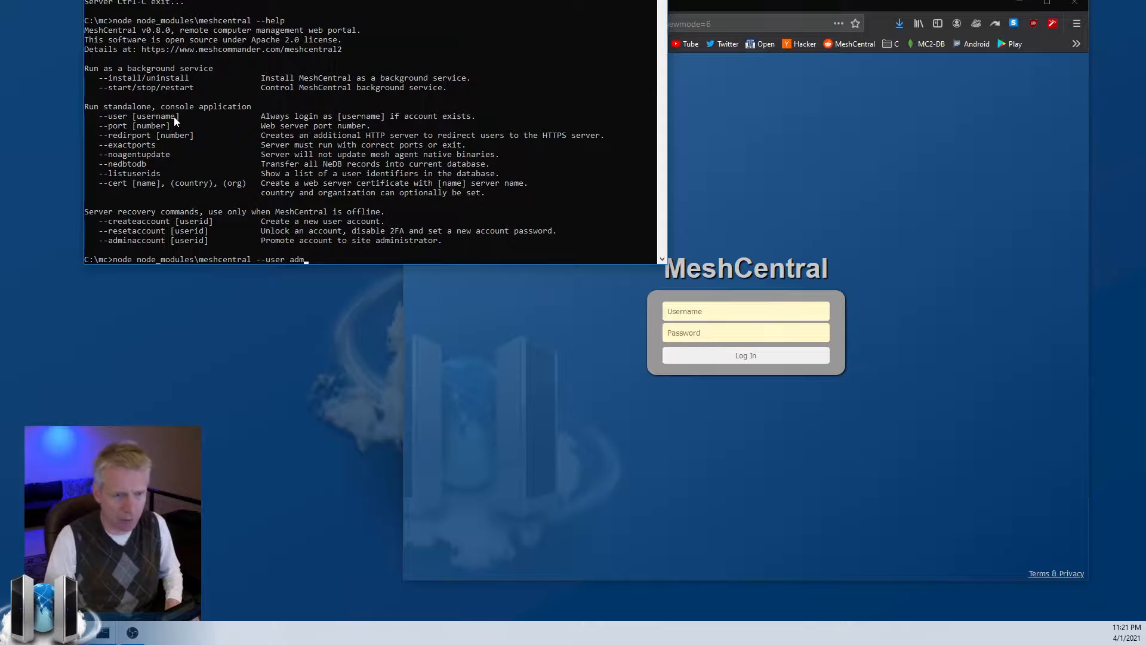
pyautogui.write('in')
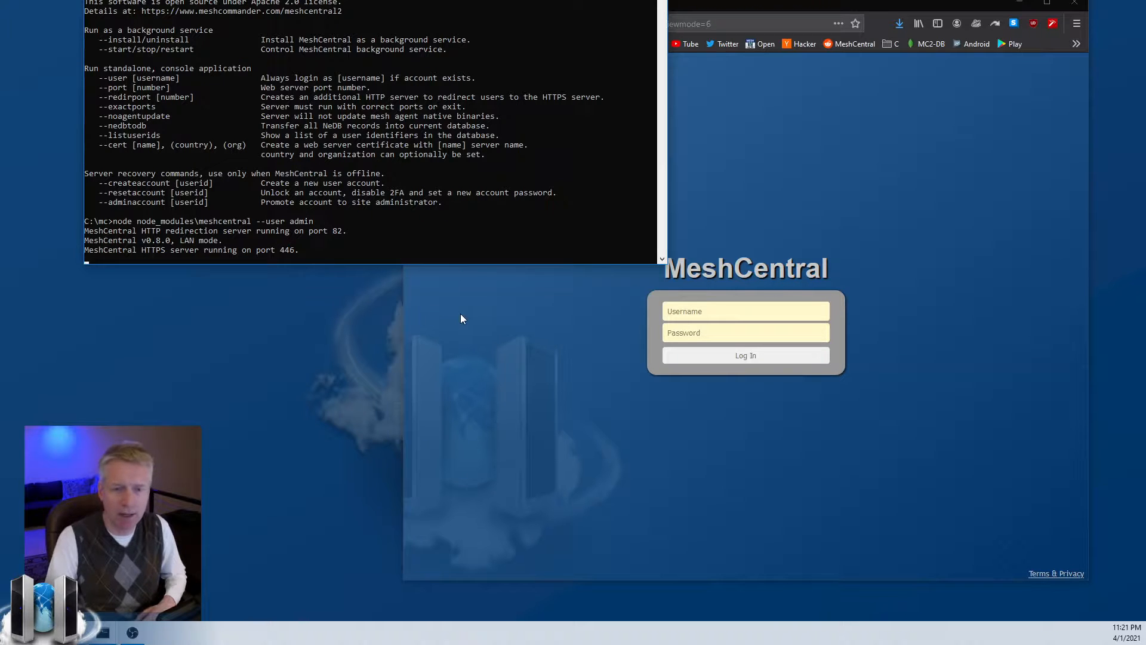
pyautogui.click(745, 356)
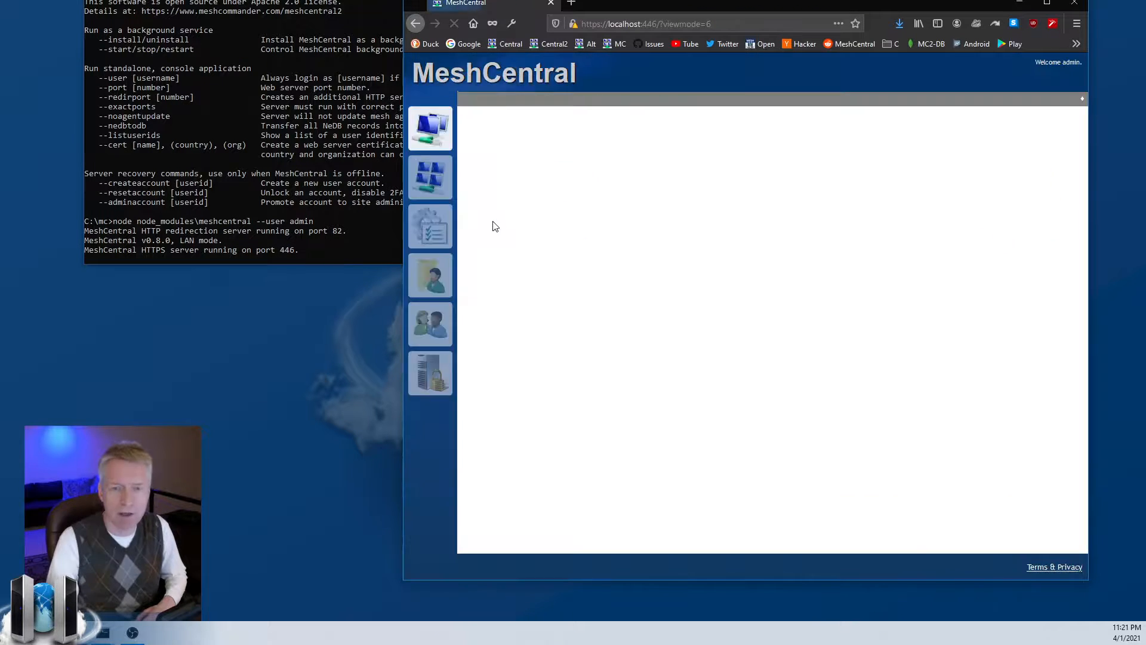
pyautogui.click(430, 373)
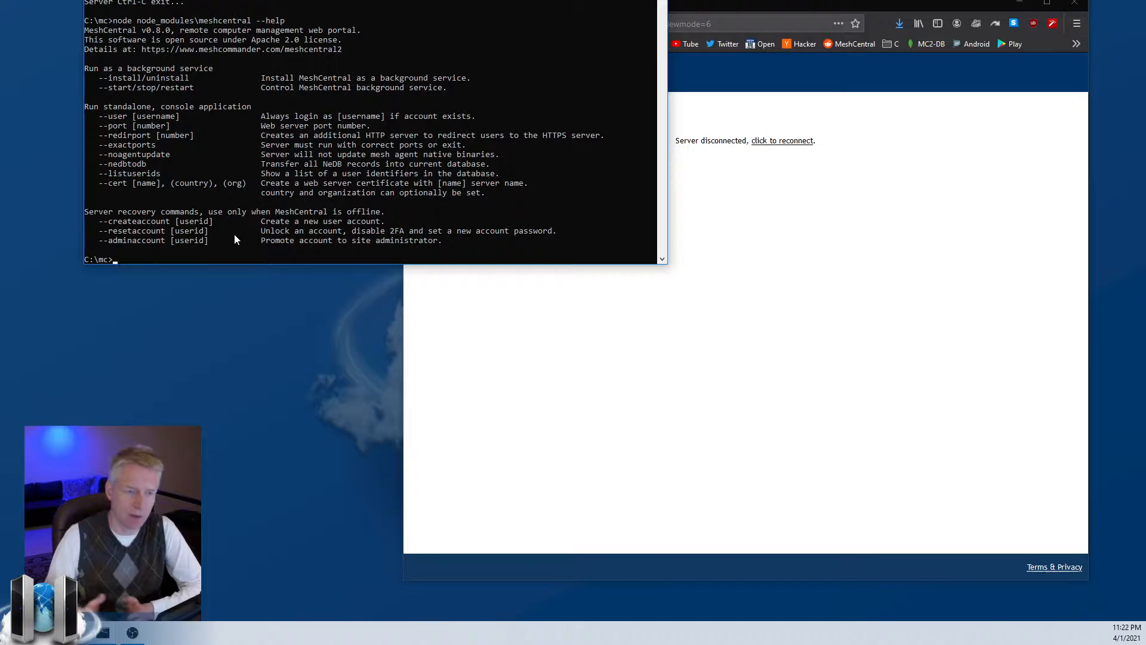
pyautogui.moveTo(131, 244)
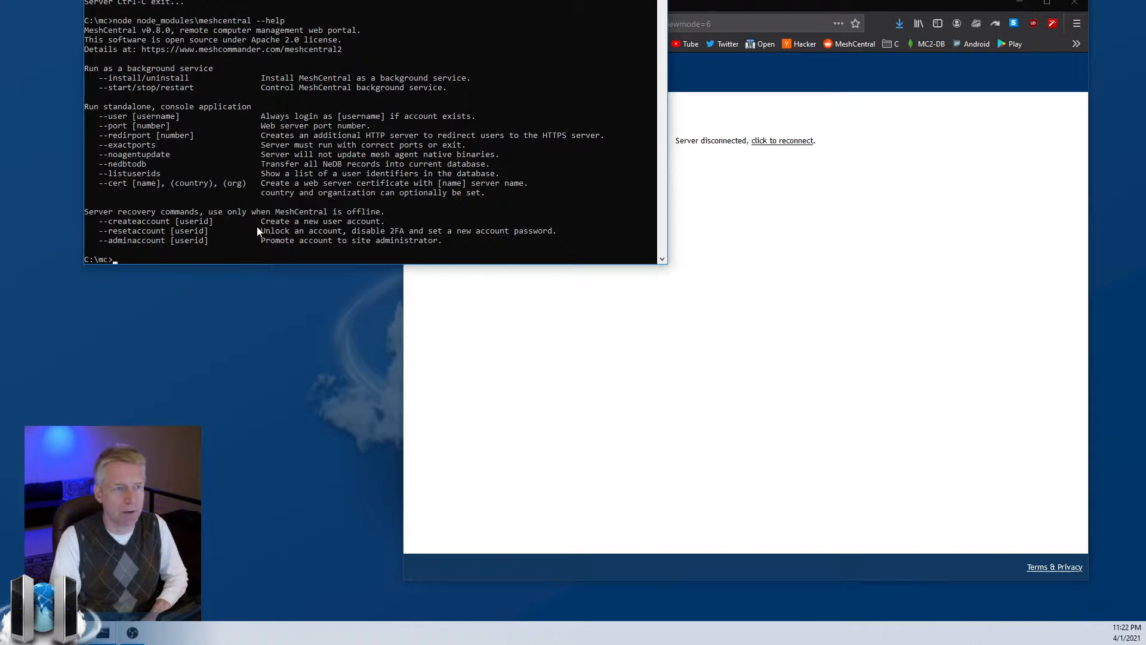
pyautogui.moveTo(439, 316)
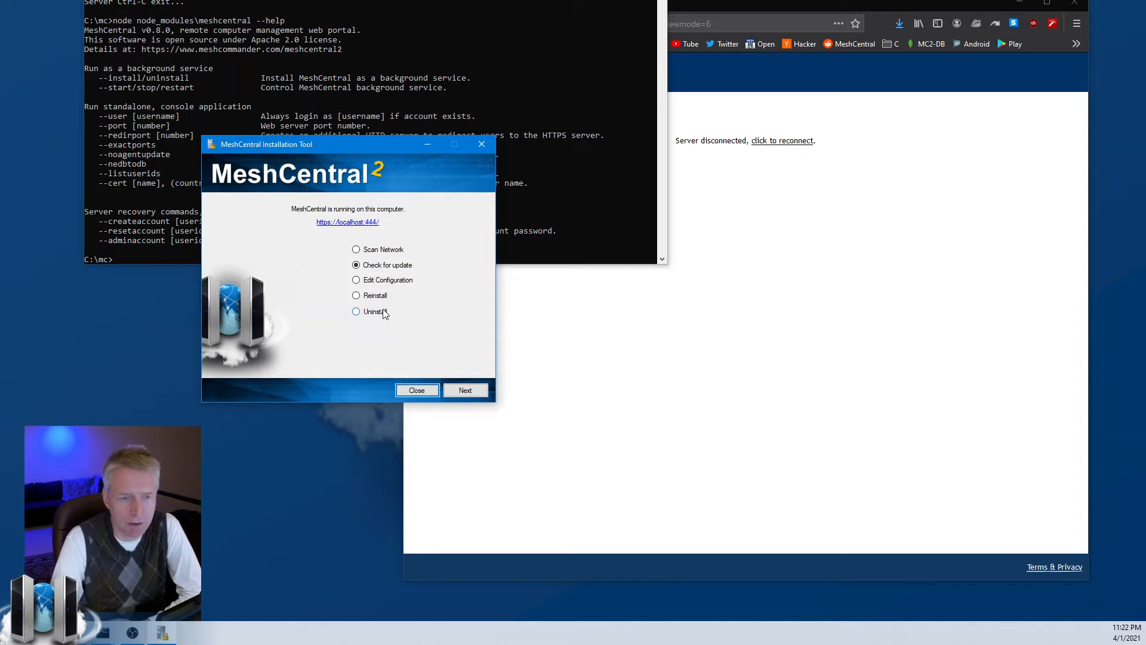
pyautogui.moveTo(328, 154)
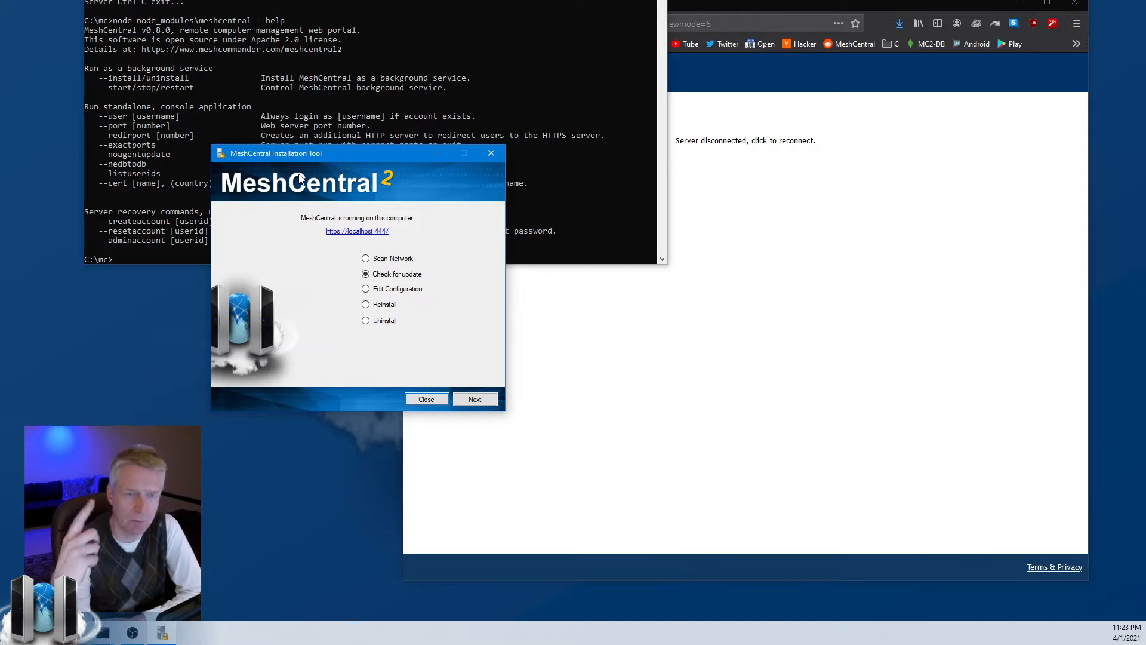
pyautogui.moveTo(327, 159)
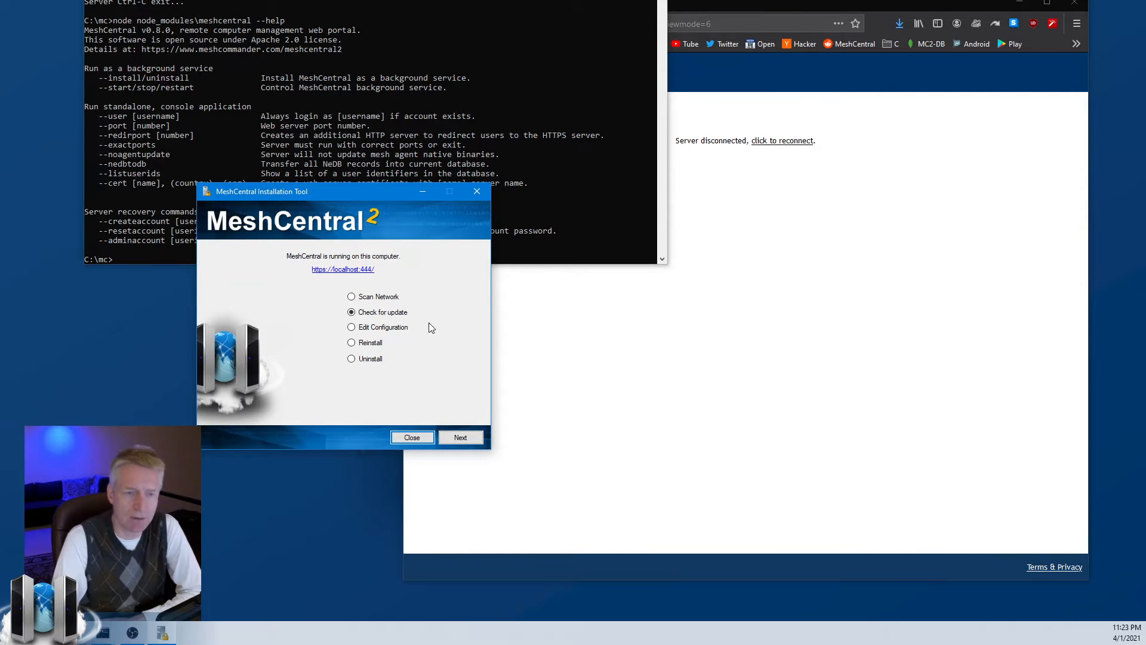
pyautogui.moveTo(476, 191)
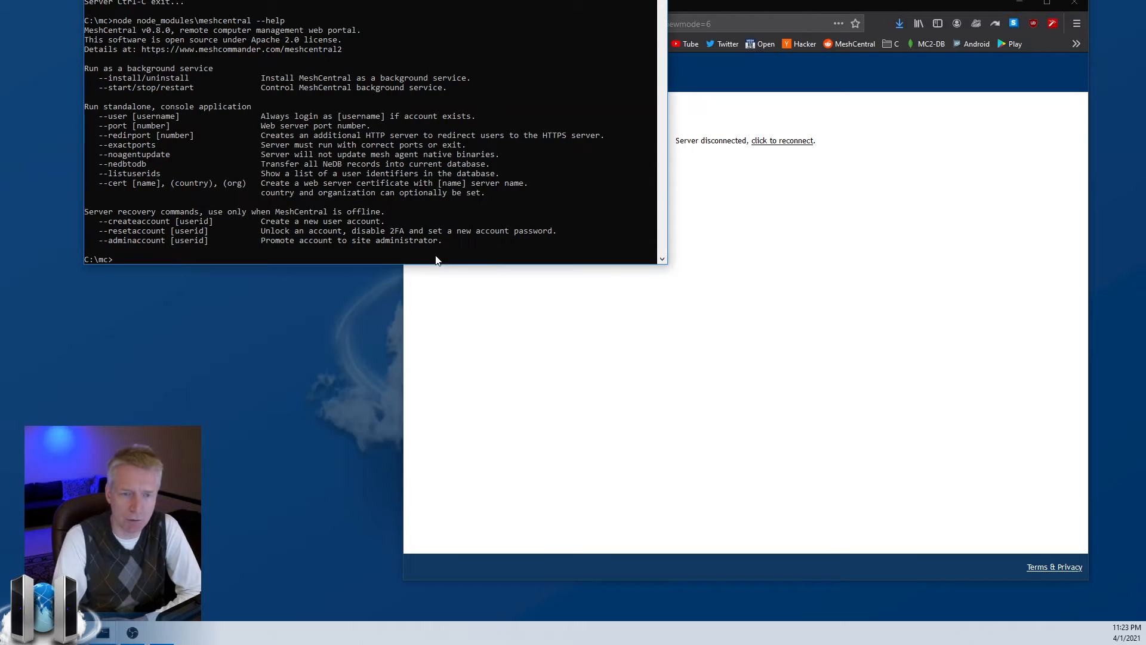
pyautogui.moveTo(399, 147)
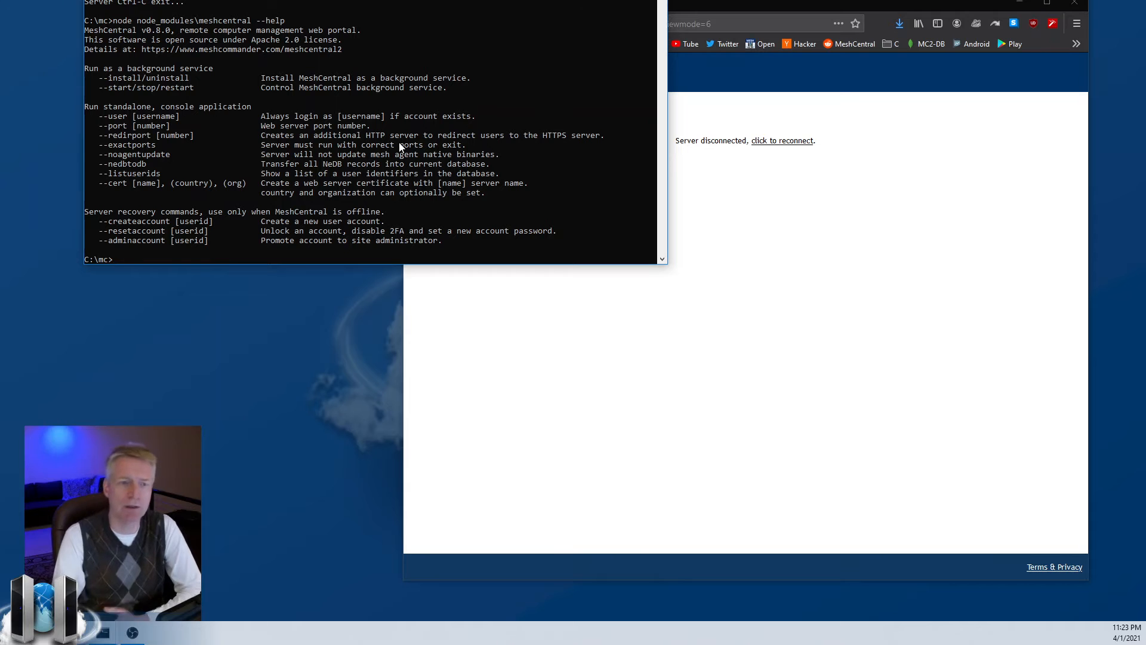